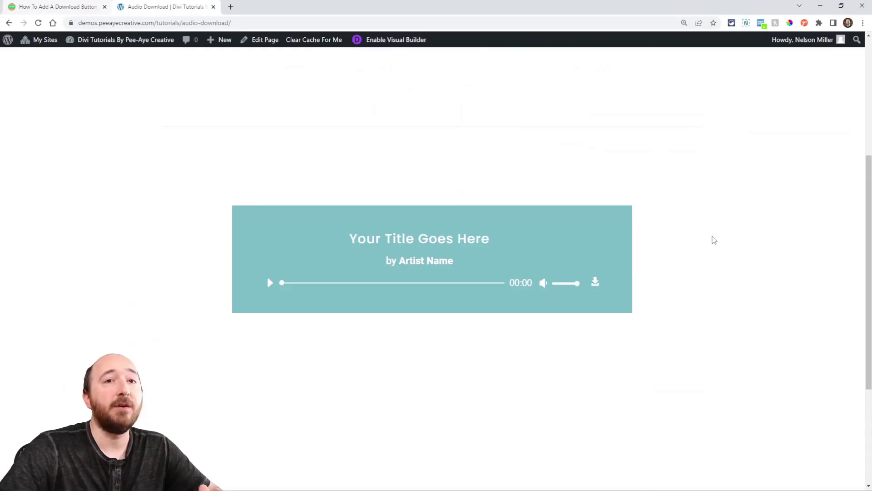
Scroll the download-button tutorial to step 1 and select the class name pa-audio-download.
{"action": "scroll", "scroll_direction": "up", "scroll_amount": 3}
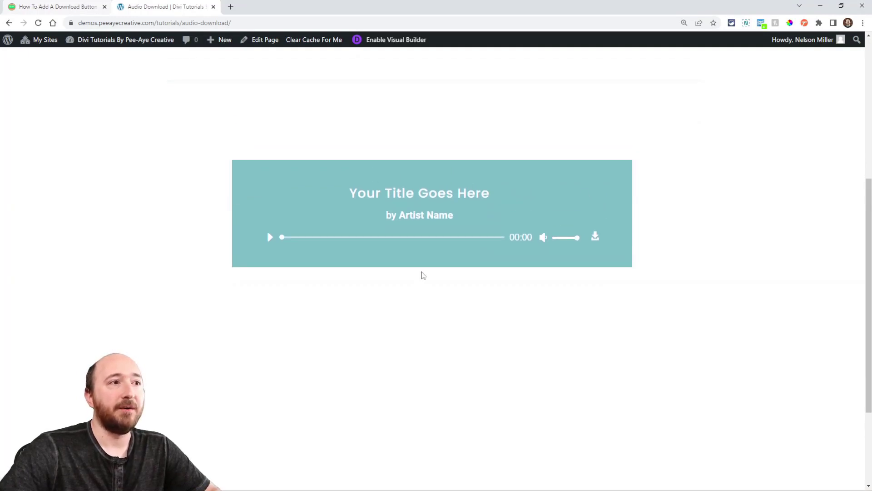
{"action": "mouse_move", "coordinate": [280, 246]}
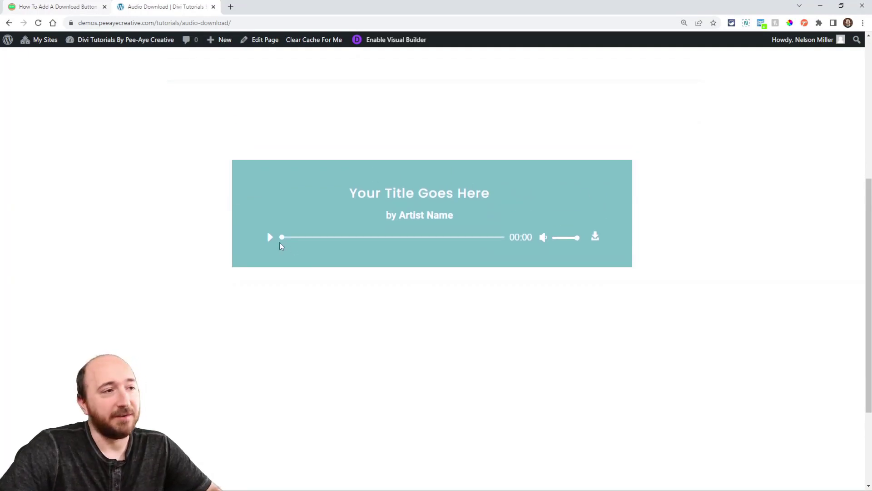
{"action": "mouse_move", "coordinate": [597, 233]}
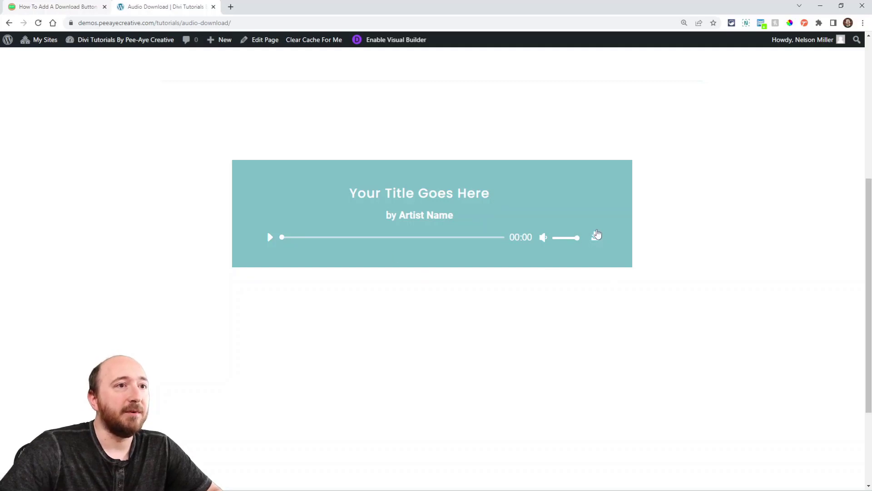
{"action": "mouse_move", "coordinate": [596, 273]}
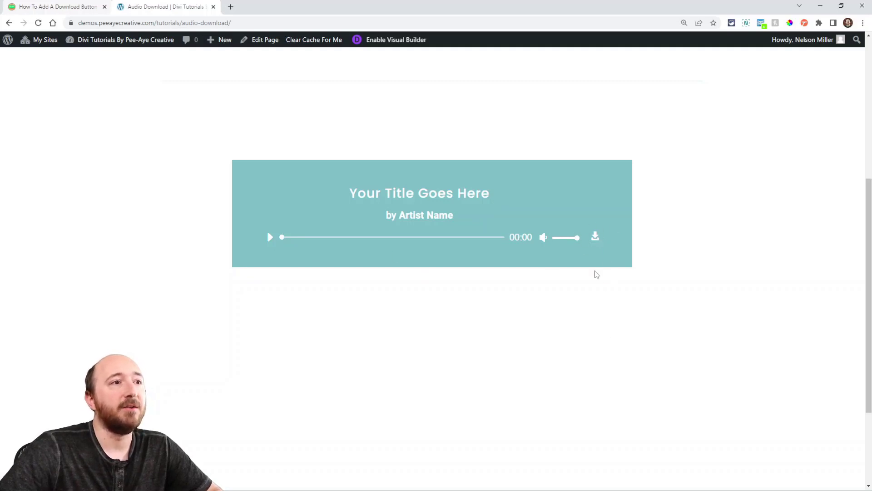
{"action": "left_click", "coordinate": [594, 237]}
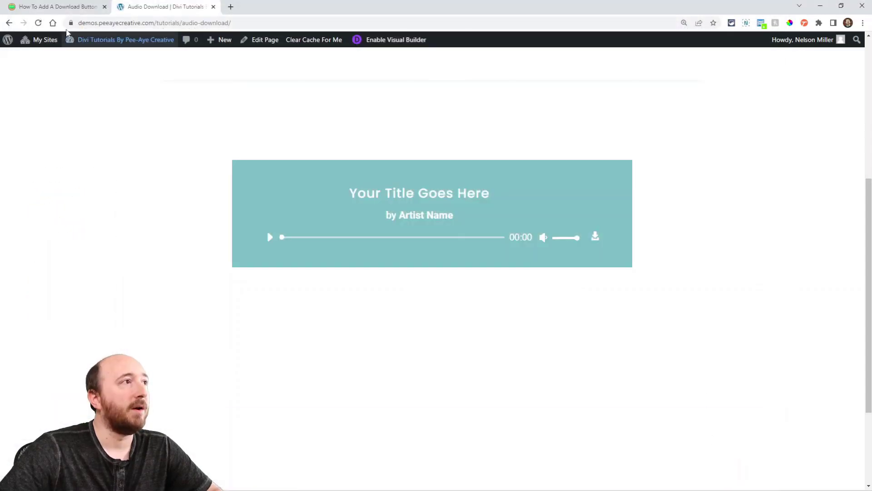
{"action": "left_click", "coordinate": [52, 7]}
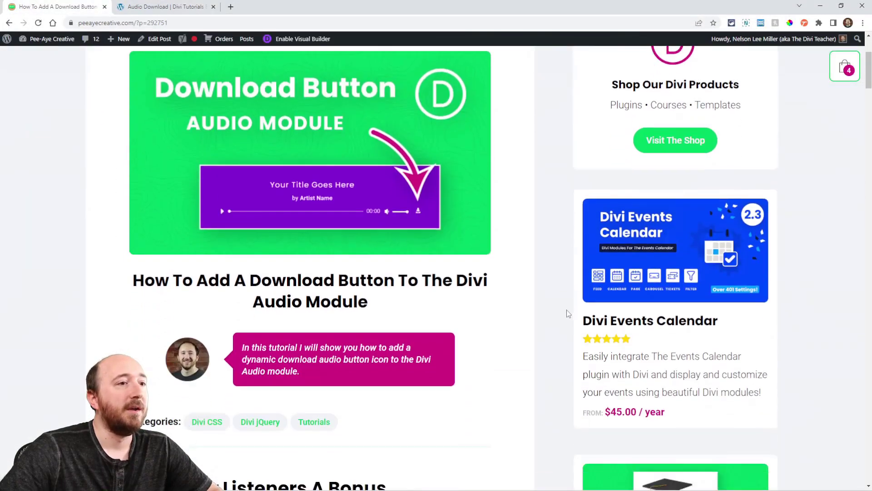
{"action": "scroll", "scroll_direction": "down", "scroll_amount": 3}
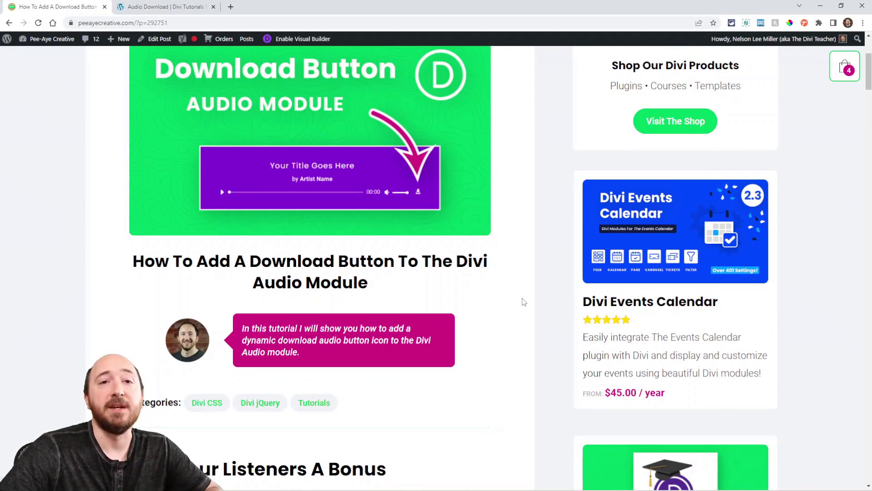
{"action": "scroll", "scroll_direction": "down", "scroll_amount": 3}
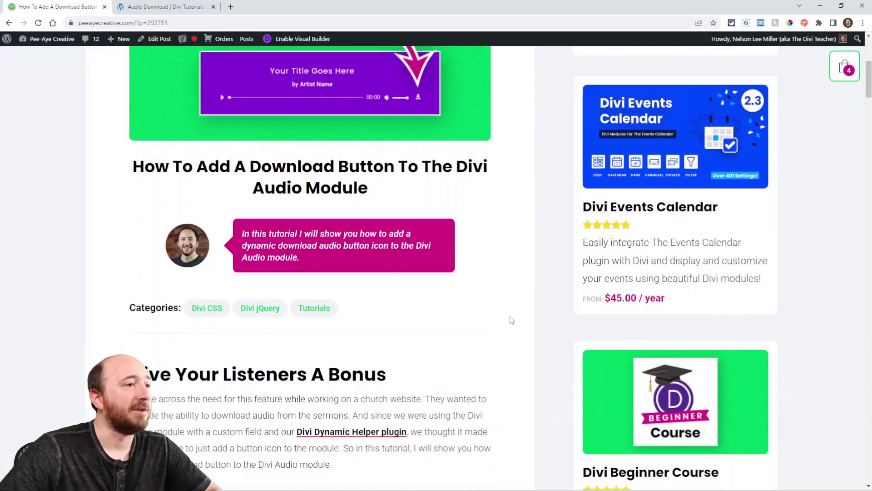
{"action": "scroll", "scroll_direction": "down", "scroll_amount": 3}
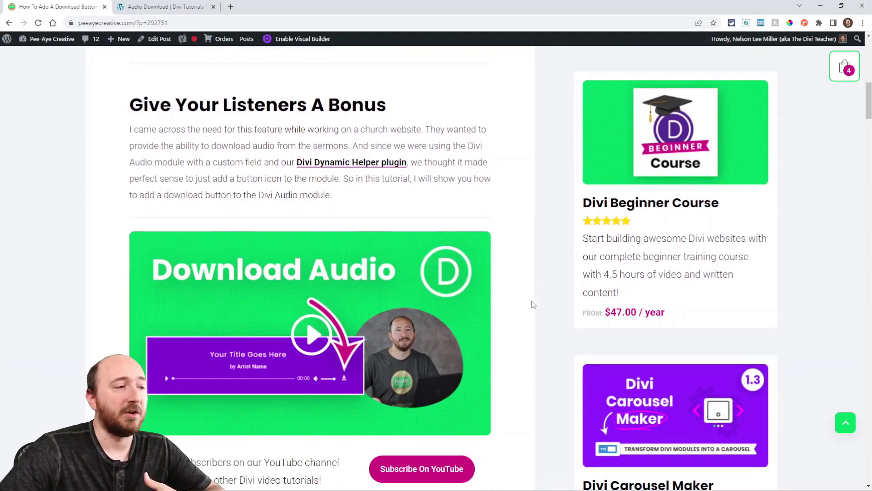
{"action": "scroll", "scroll_direction": "down", "scroll_amount": 3}
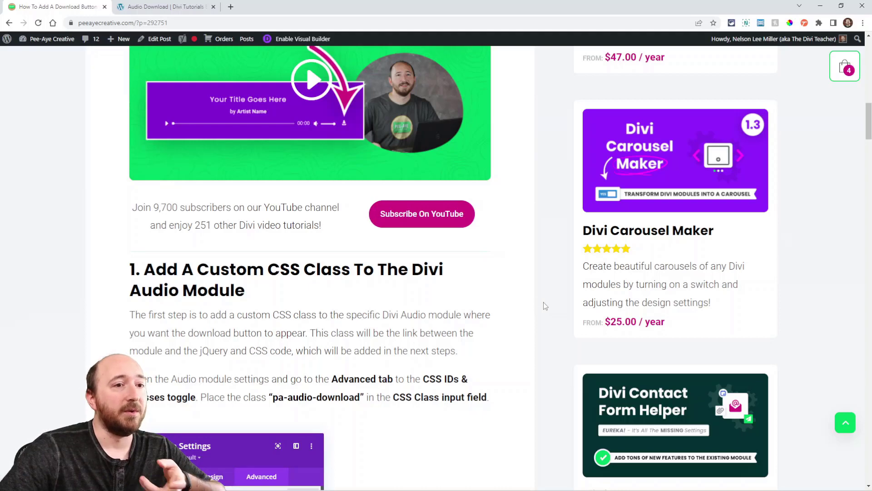
{"action": "scroll", "scroll_direction": "down", "scroll_amount": 3}
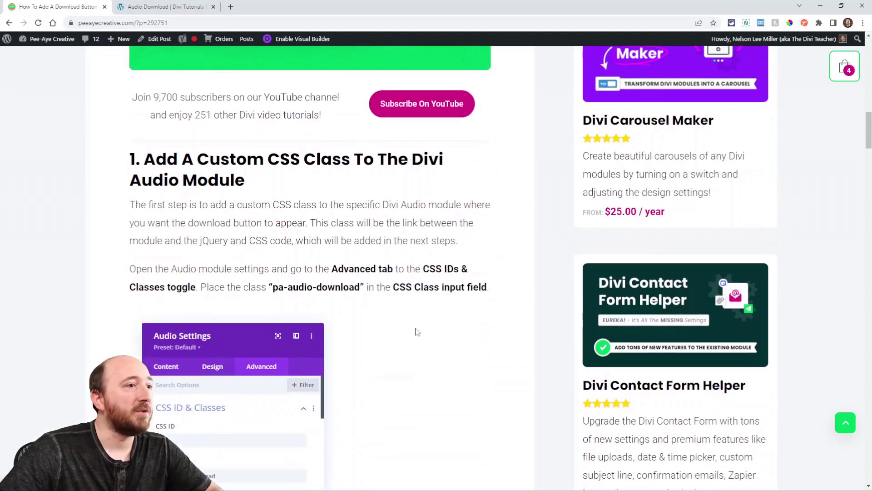
{"action": "scroll", "scroll_direction": "down", "scroll_amount": 3}
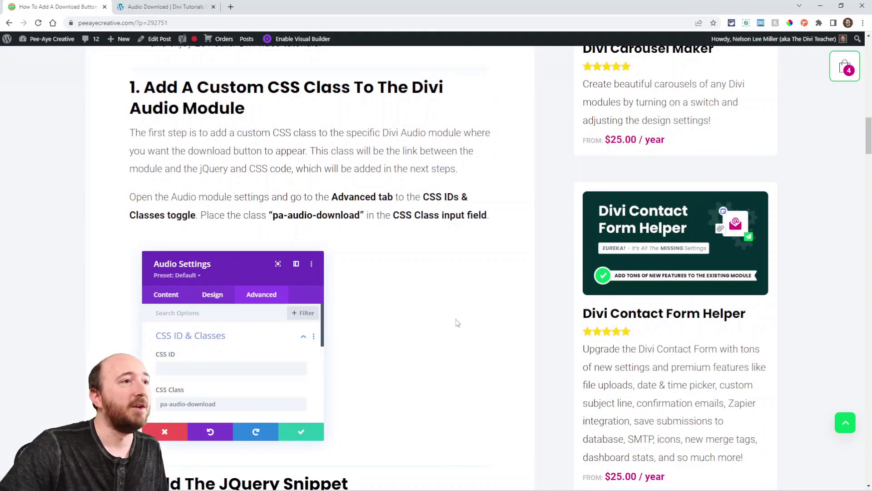
{"action": "scroll", "scroll_direction": "down", "scroll_amount": 3}
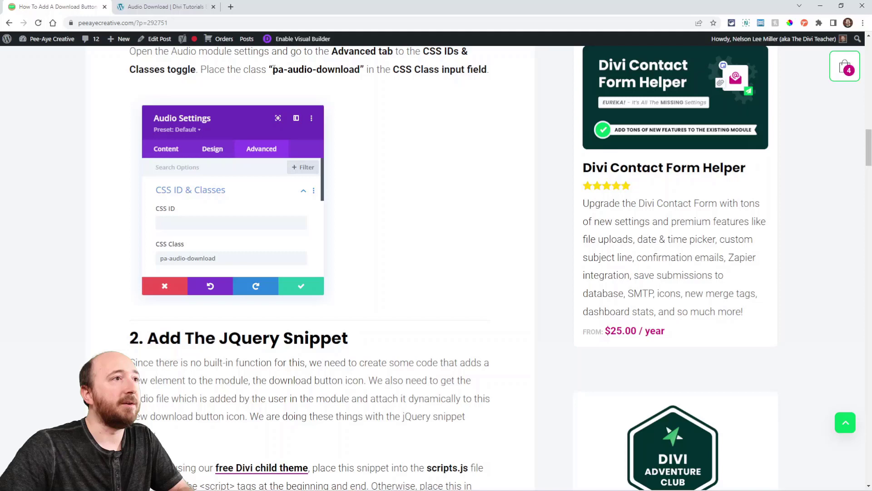
{"action": "double_click", "coordinate": [315, 69]}
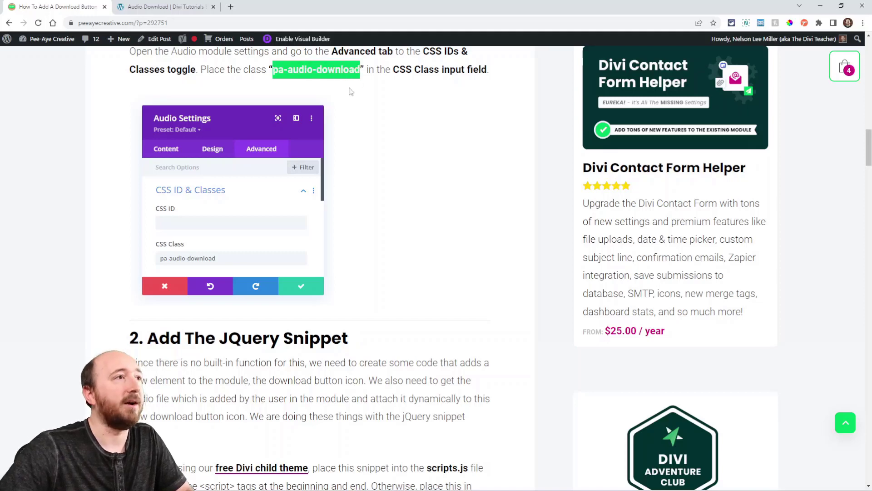
{"action": "left_click", "coordinate": [164, 7]}
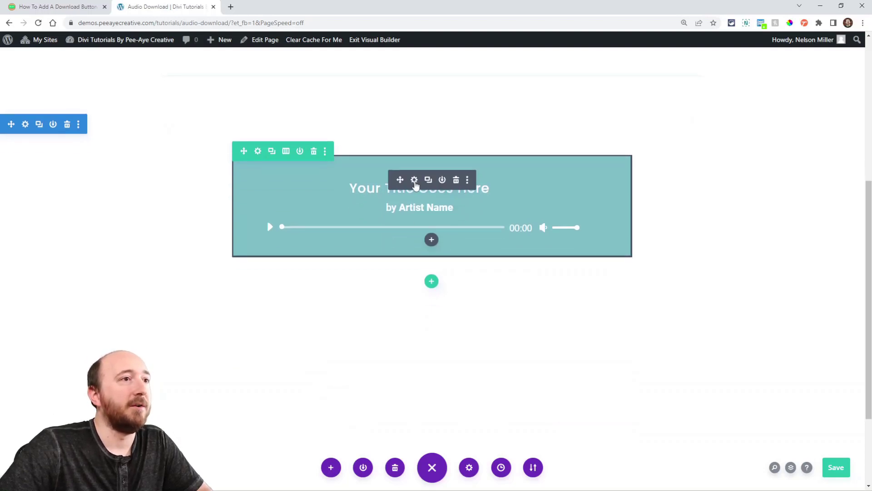
Enter pa-audio-download as the Audio module's CSS Class in its advanced settings.
{"action": "left_click", "coordinate": [414, 179]}
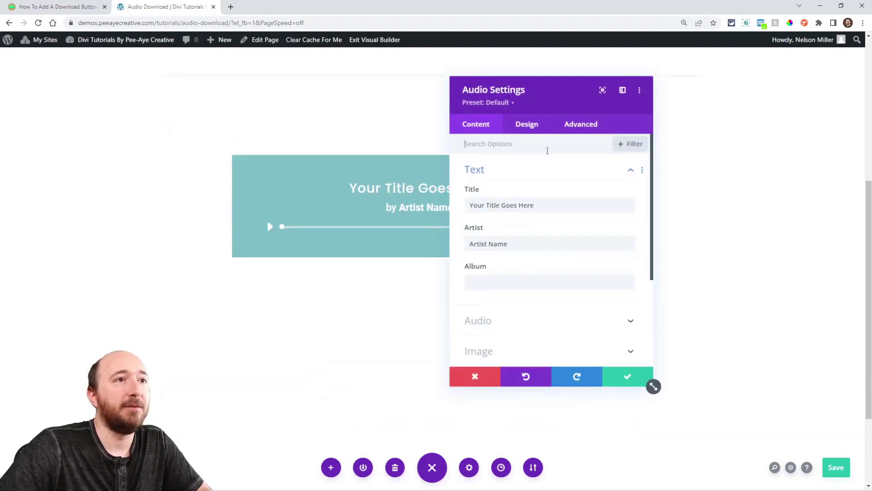
{"action": "left_click", "coordinate": [581, 123]}
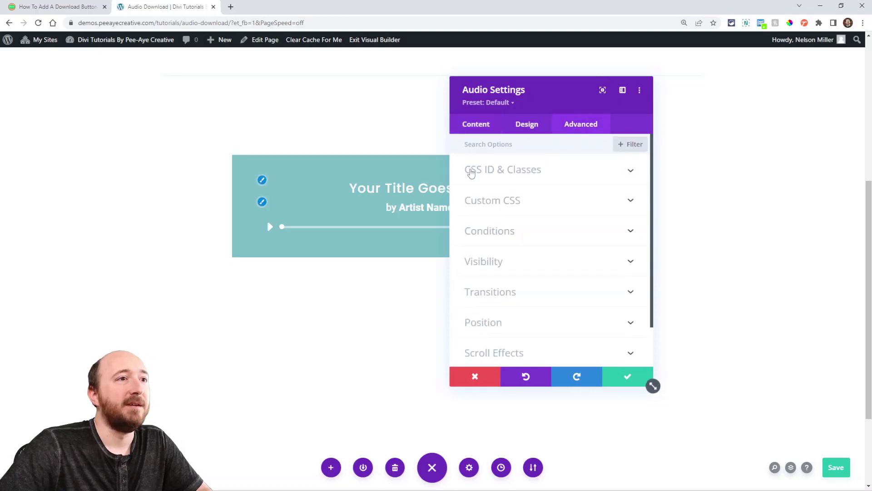
{"action": "mouse_move", "coordinate": [554, 176]}
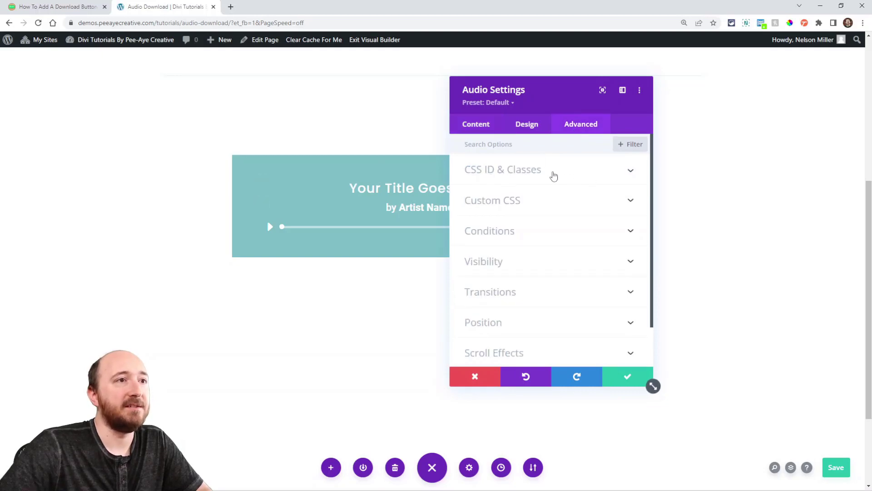
{"action": "left_click", "coordinate": [502, 169]}
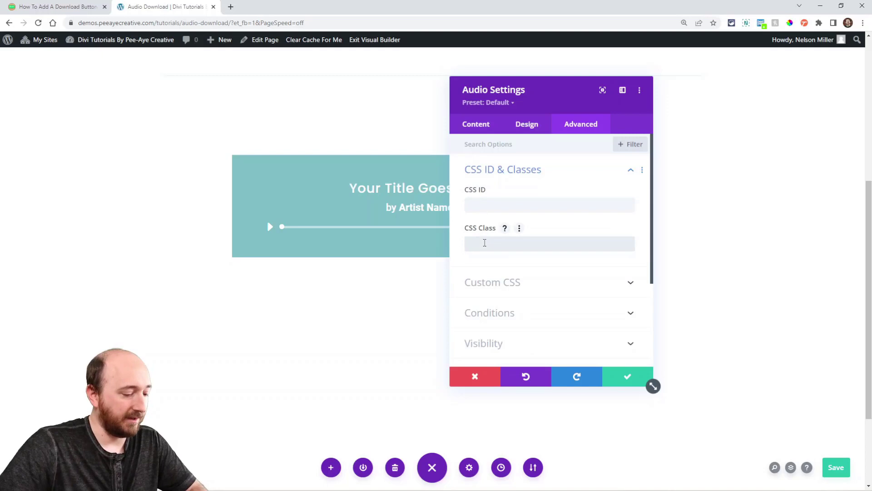
{"action": "type", "text": "pa-audio-download"}
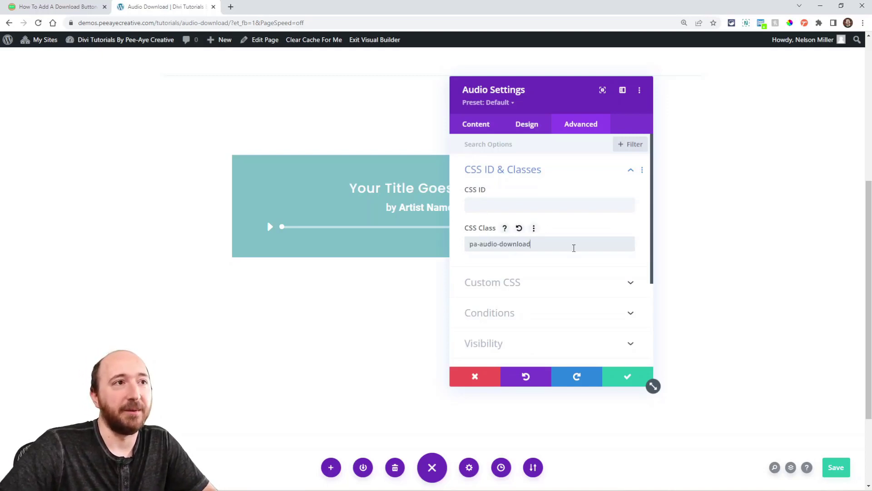
{"action": "left_click", "coordinate": [627, 377]}
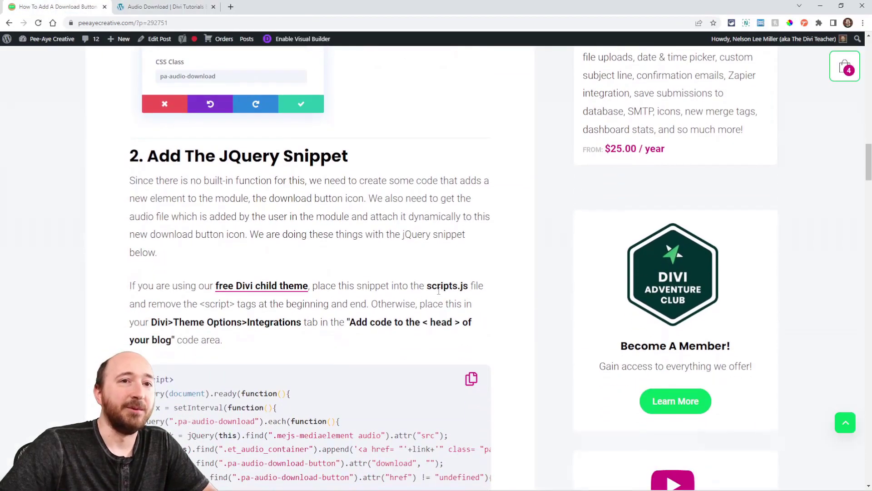
Scroll the tutorial down to step 2's jQuery snippet for the download button.
{"action": "scroll", "scroll_direction": "down", "scroll_amount": 3}
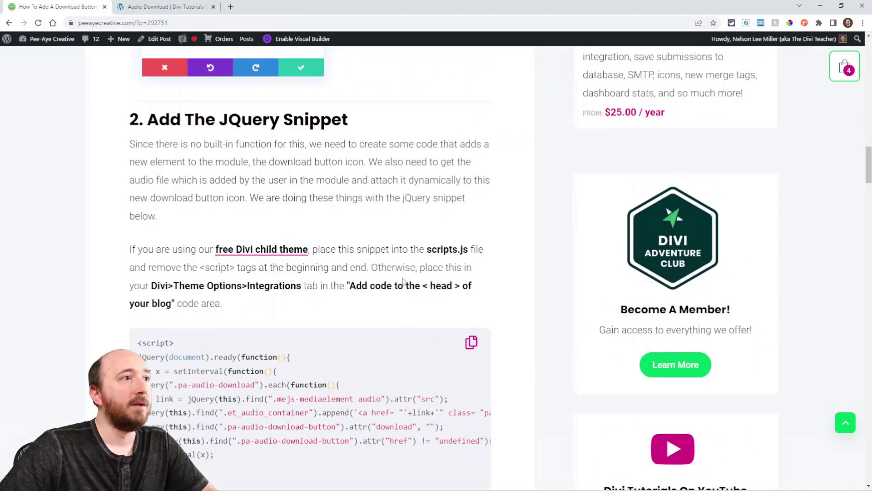
{"action": "scroll", "scroll_direction": "down", "scroll_amount": 3}
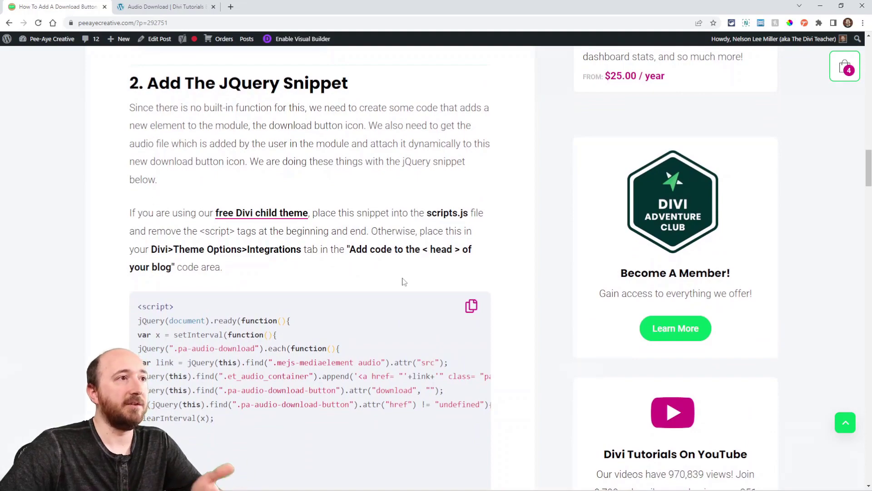
{"action": "scroll", "scroll_direction": "down", "scroll_amount": 3}
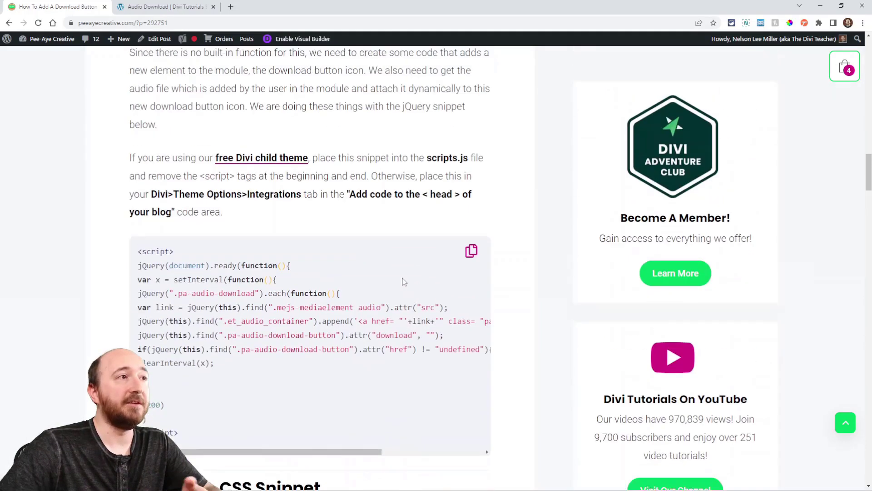
{"action": "scroll", "scroll_direction": "up", "scroll_amount": 3}
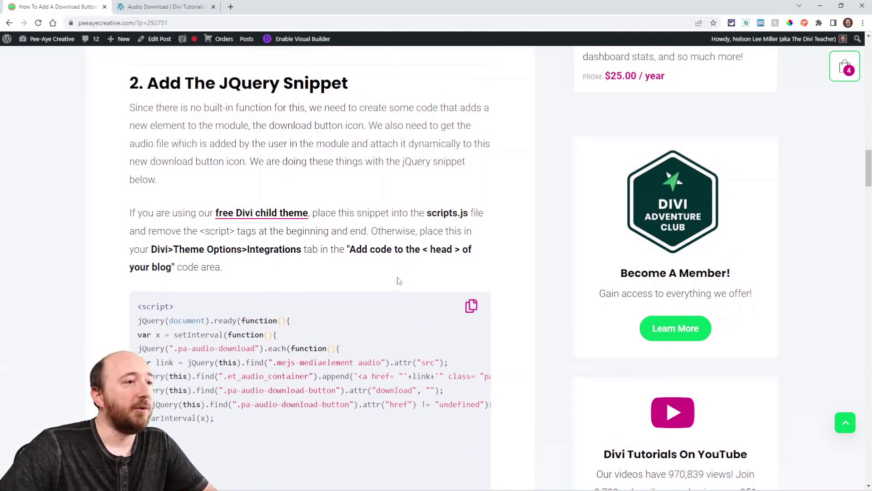
{"action": "mouse_move", "coordinate": [331, 271]}
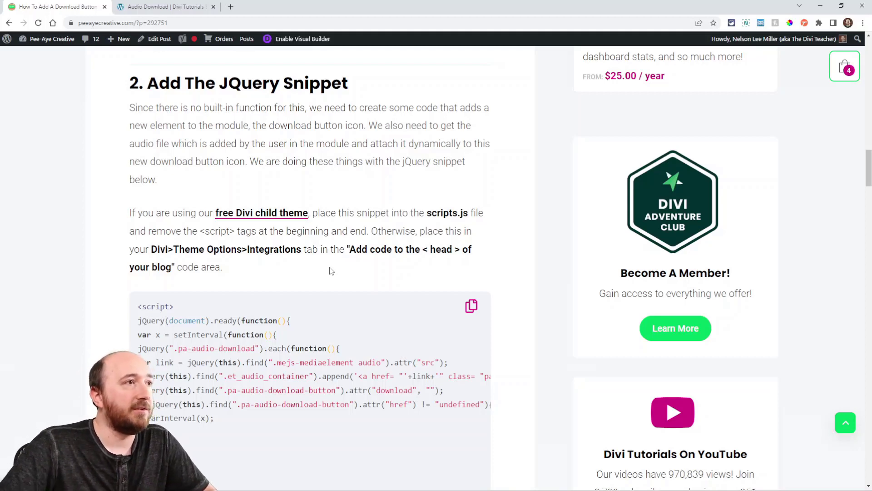
{"action": "scroll", "scroll_direction": "down", "scroll_amount": 3}
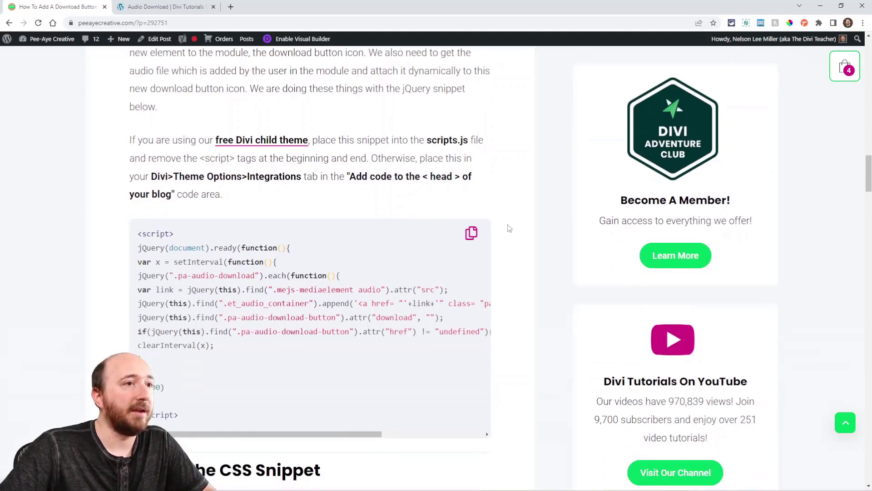
{"action": "scroll", "scroll_direction": "up", "scroll_amount": 3}
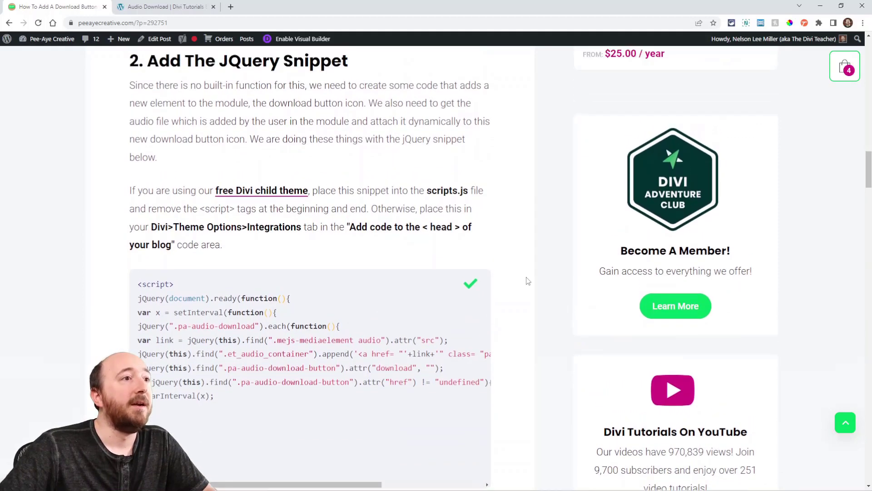
{"action": "scroll", "scroll_direction": "down", "scroll_amount": 3}
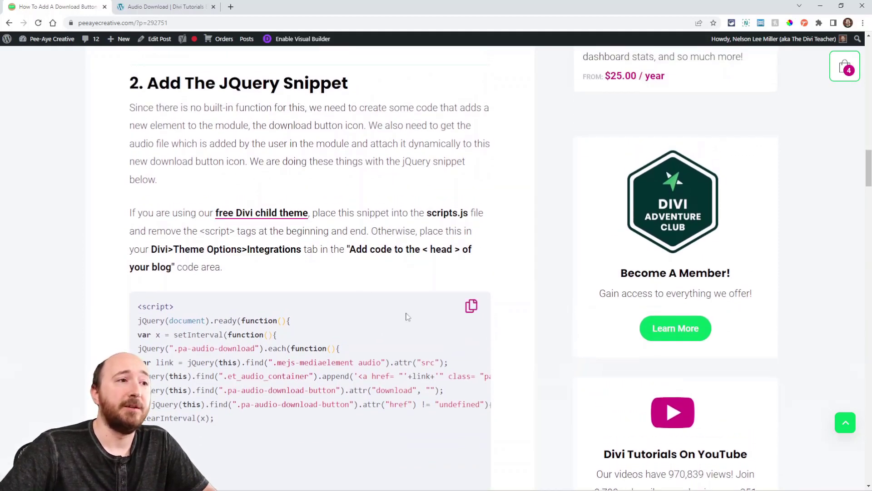
{"action": "scroll", "scroll_direction": "down", "scroll_amount": 3}
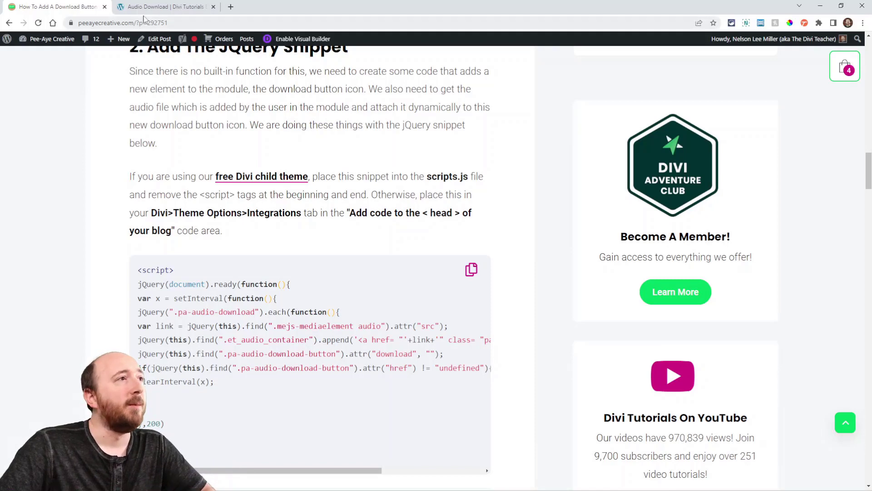
Go to the demo site's admin dashboard to add the jQuery snippet to the head code.
{"action": "left_click", "coordinate": [164, 7]}
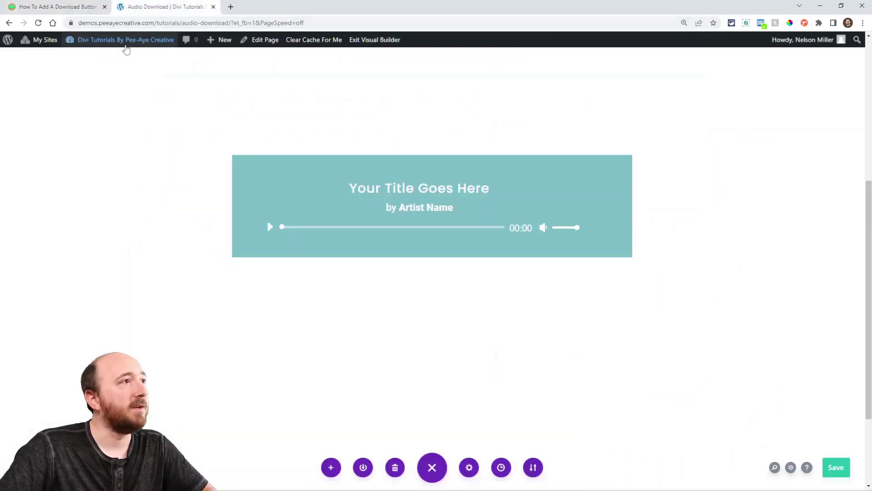
{"action": "left_click", "coordinate": [126, 39]}
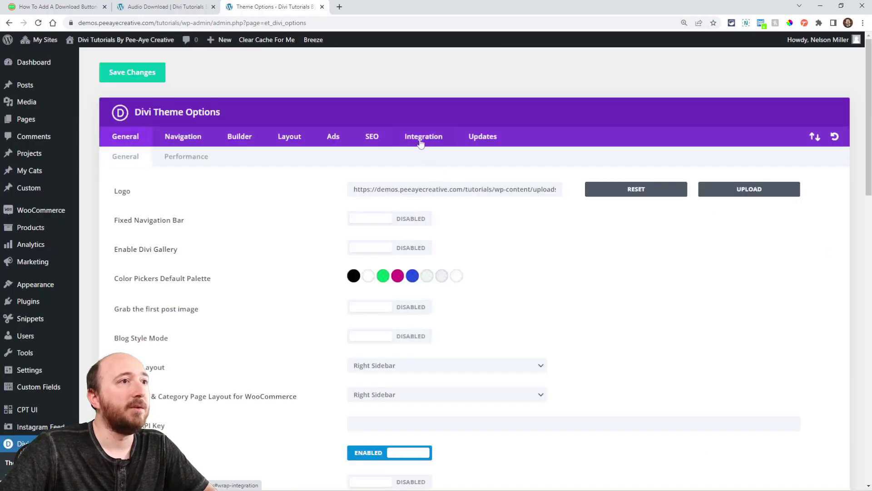
{"action": "scroll", "scroll_direction": "down", "scroll_amount": 3}
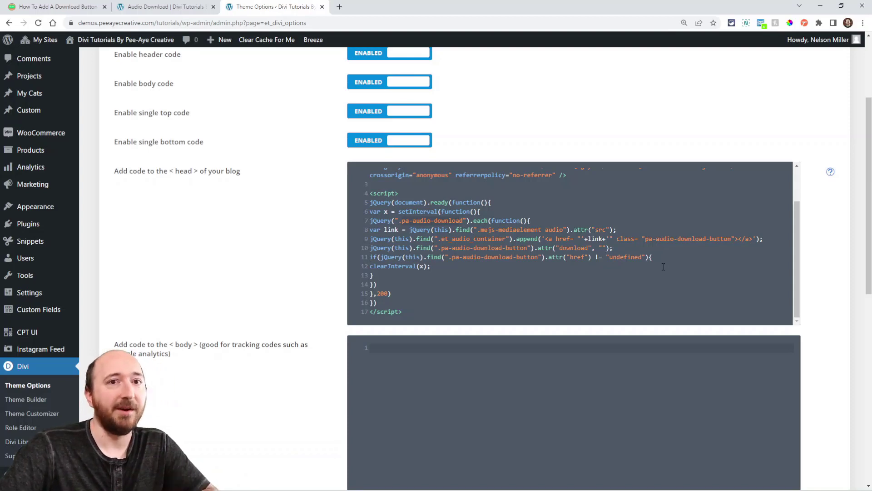
{"action": "scroll", "scroll_direction": "up", "scroll_amount": 3}
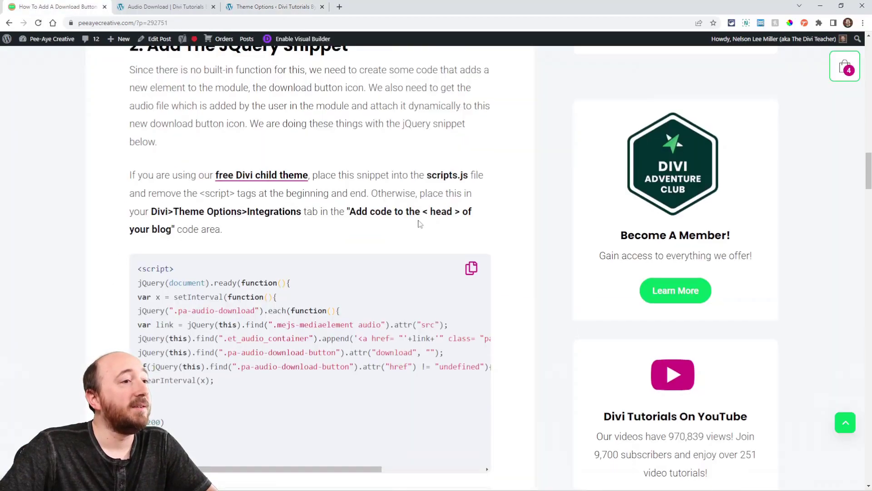
Scroll the tutorial to step 3's CSS snippet for the download button.
{"action": "scroll", "scroll_direction": "down", "scroll_amount": 3}
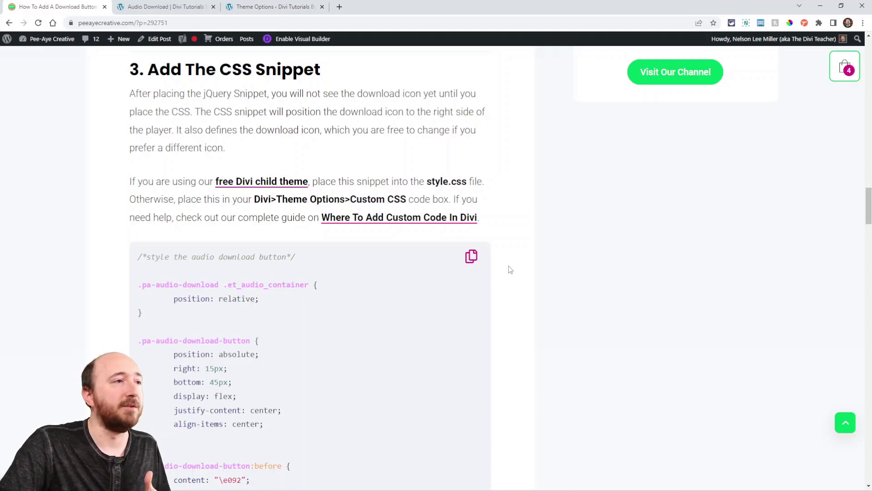
{"action": "mouse_move", "coordinate": [351, 180]}
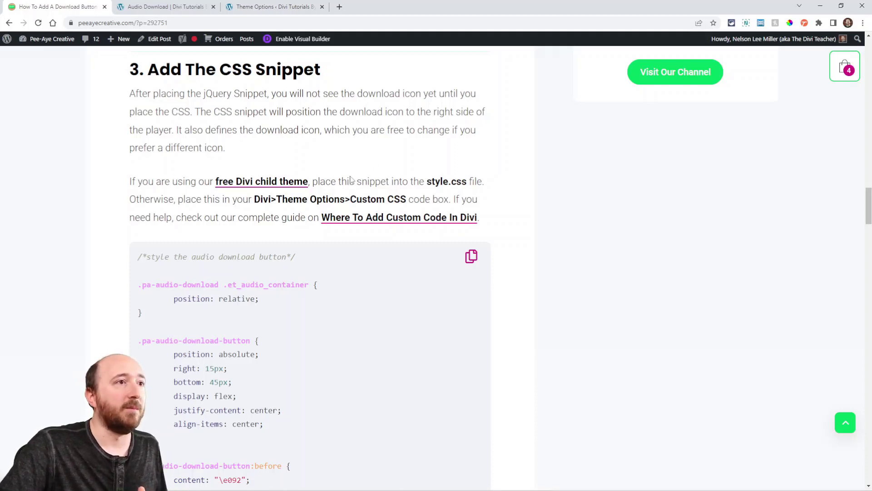
{"action": "scroll", "scroll_direction": "down", "scroll_amount": 3}
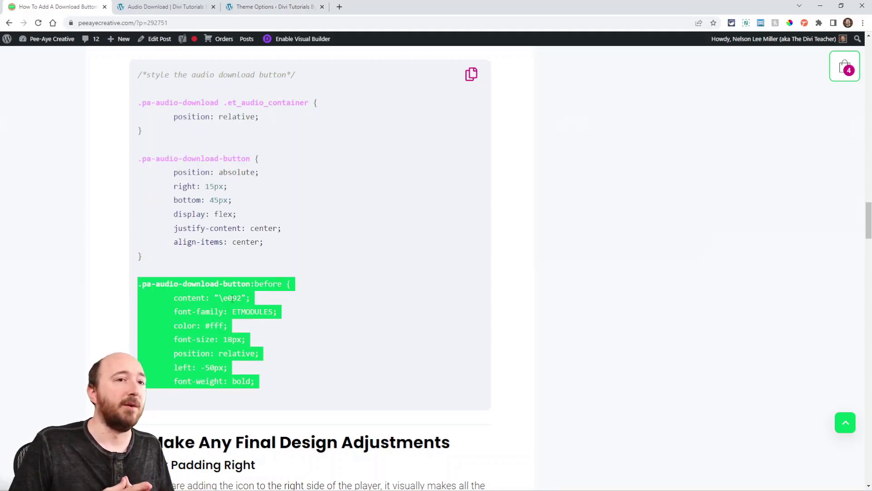
{"action": "scroll", "scroll_direction": "down", "scroll_amount": 3}
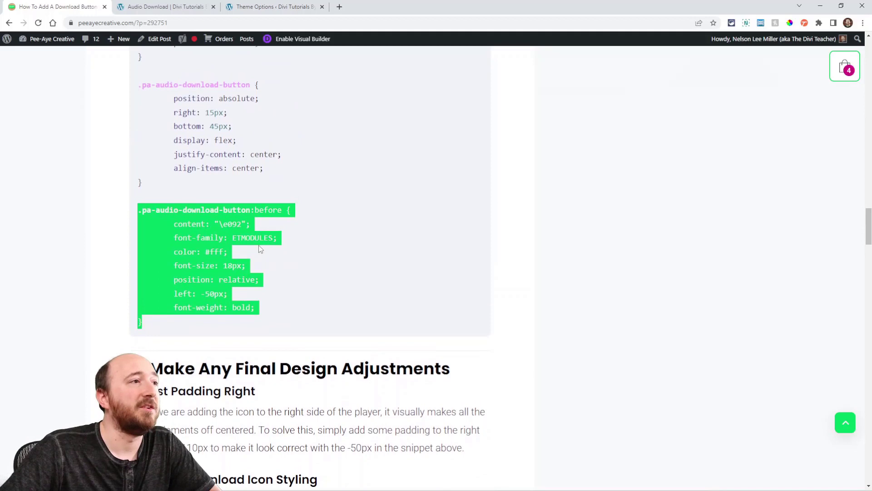
{"action": "scroll", "scroll_direction": "up", "scroll_amount": 3}
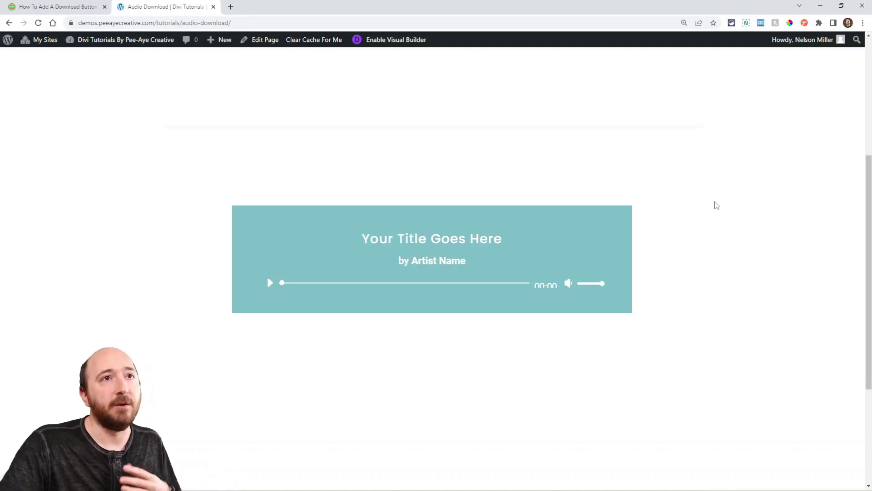
{"action": "mouse_move", "coordinate": [745, 29]}
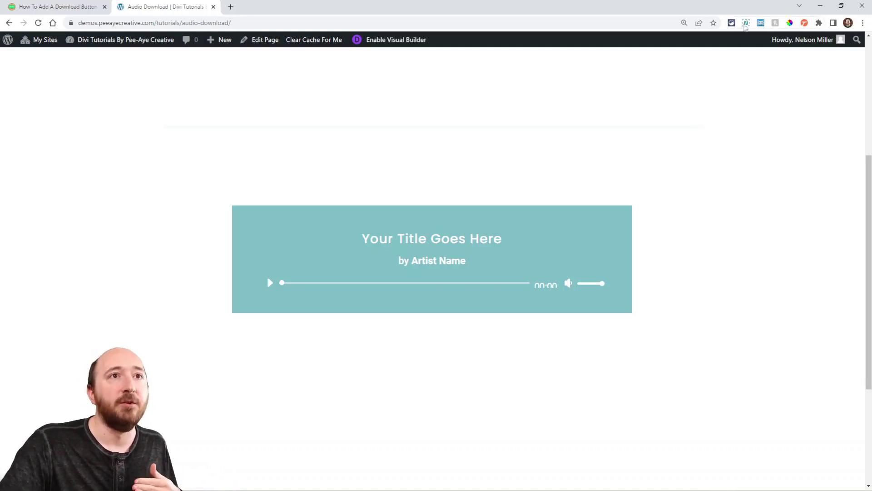
{"action": "mouse_move", "coordinate": [760, 23]}
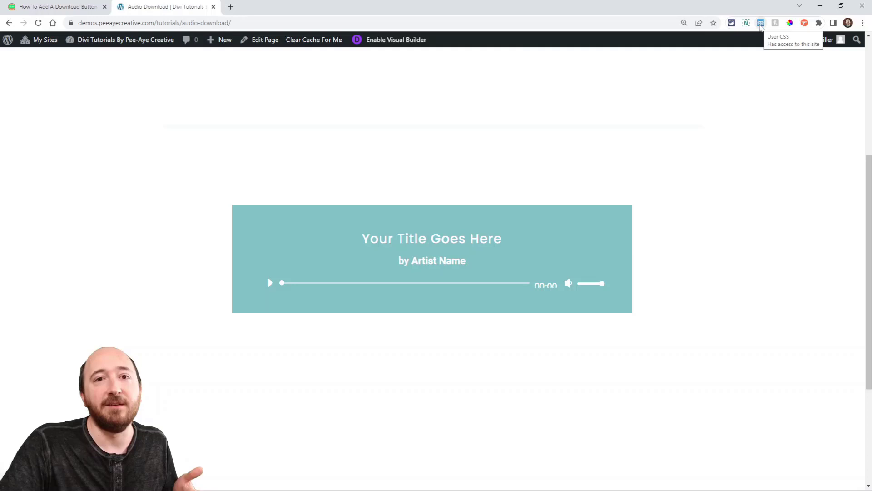
{"action": "mouse_move", "coordinate": [743, 79]}
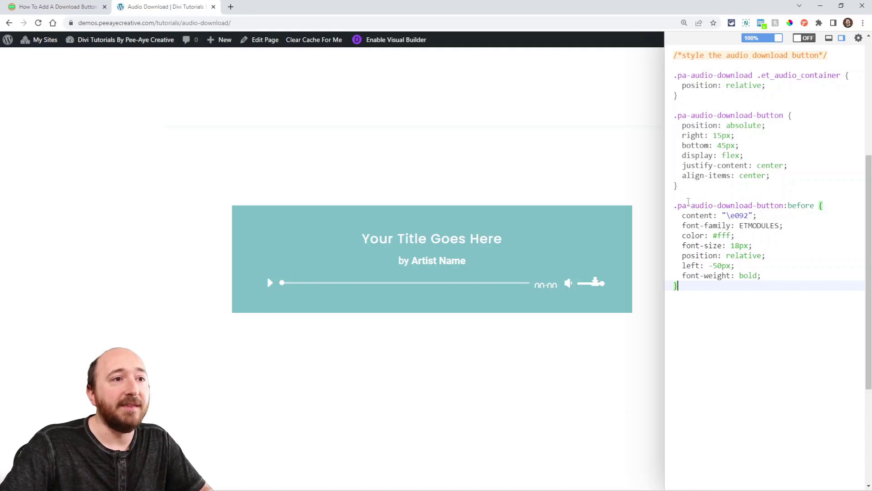
{"action": "mouse_move", "coordinate": [585, 310]}
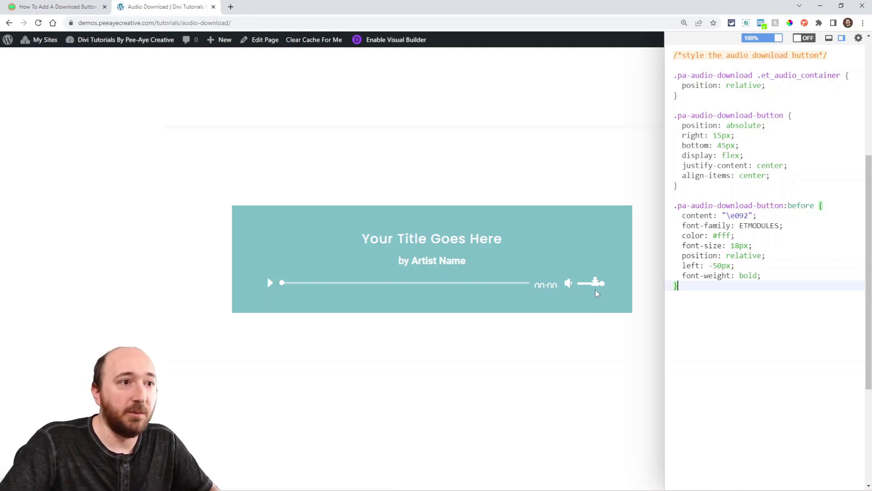
{"action": "mouse_move", "coordinate": [655, 251]}
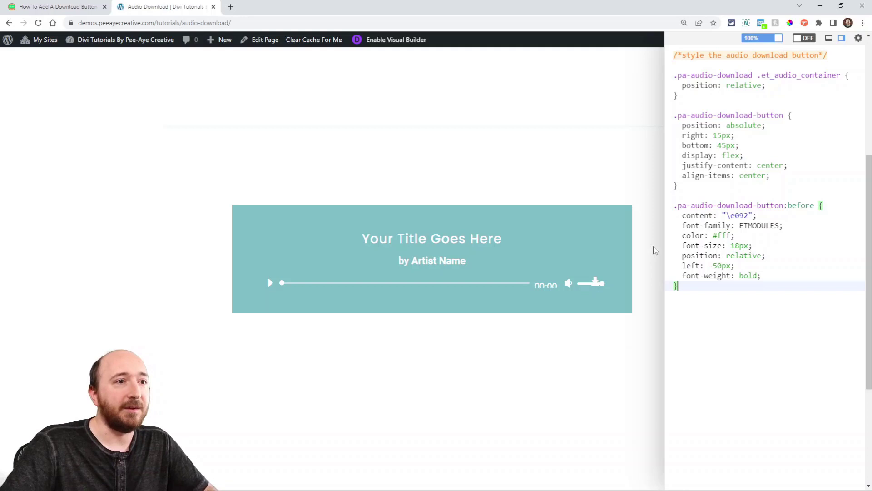
{"action": "mouse_move", "coordinate": [609, 253]}
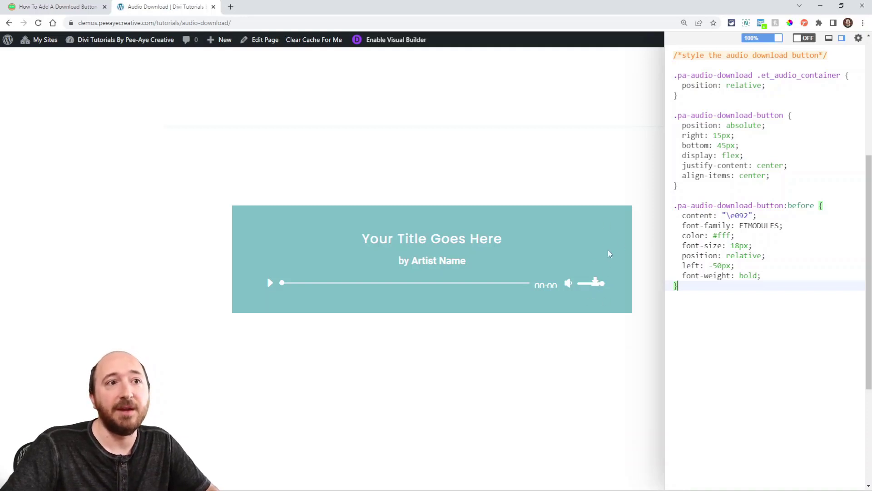
{"action": "mouse_move", "coordinate": [602, 298]}
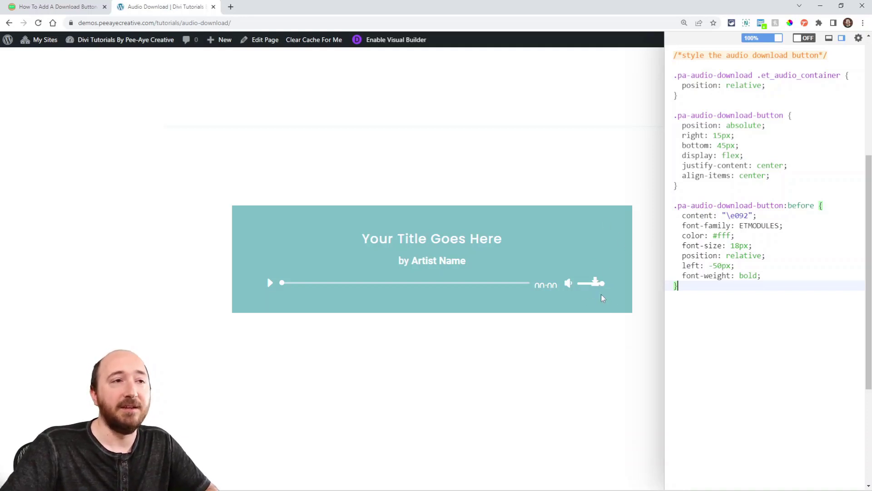
{"action": "mouse_move", "coordinate": [760, 23]}
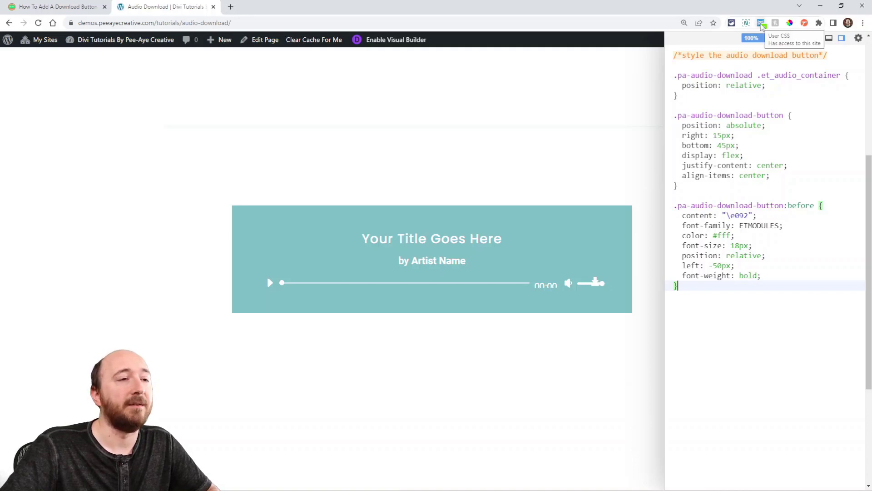
Review the Adjust Padding Right tip and highlight the -50px left offset in the snippet.
{"action": "left_click", "coordinate": [761, 23]}
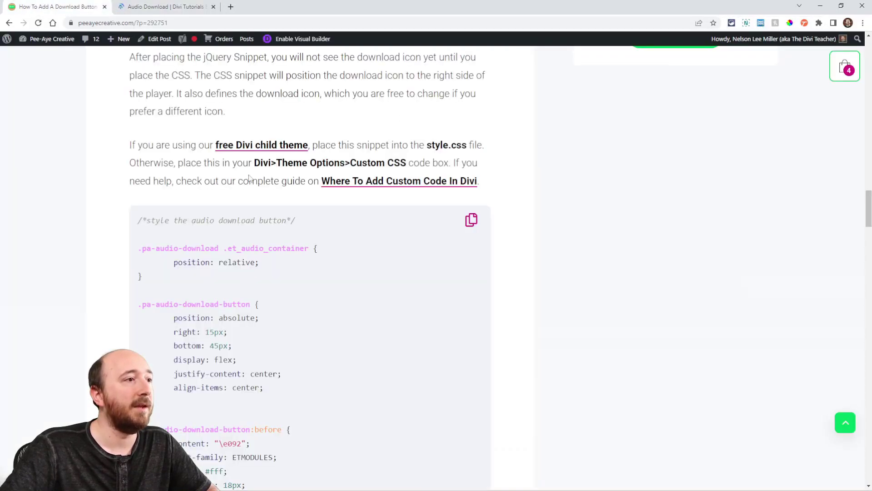
{"action": "scroll", "scroll_direction": "down", "scroll_amount": 3}
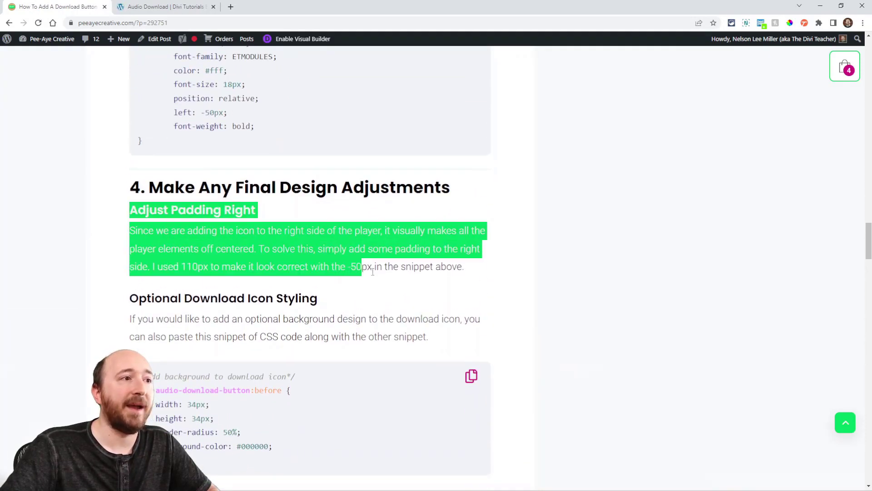
{"action": "left_click", "coordinate": [166, 272]}
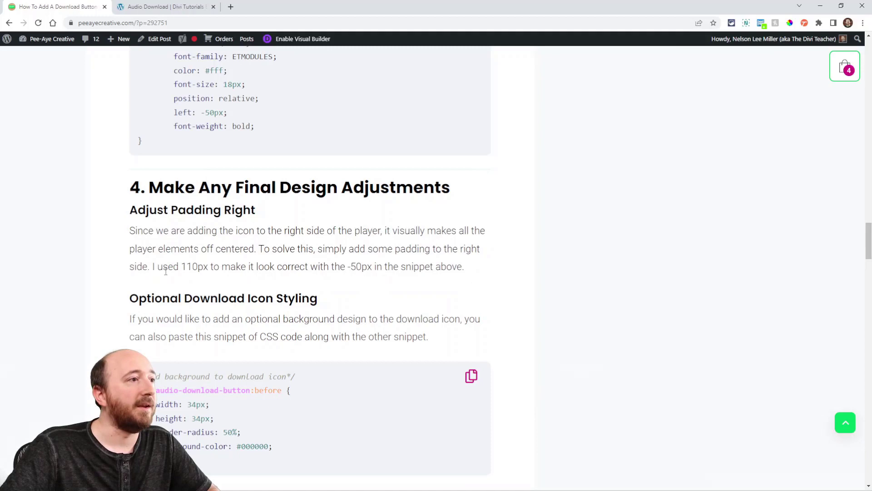
{"action": "double_click", "coordinate": [194, 265]}
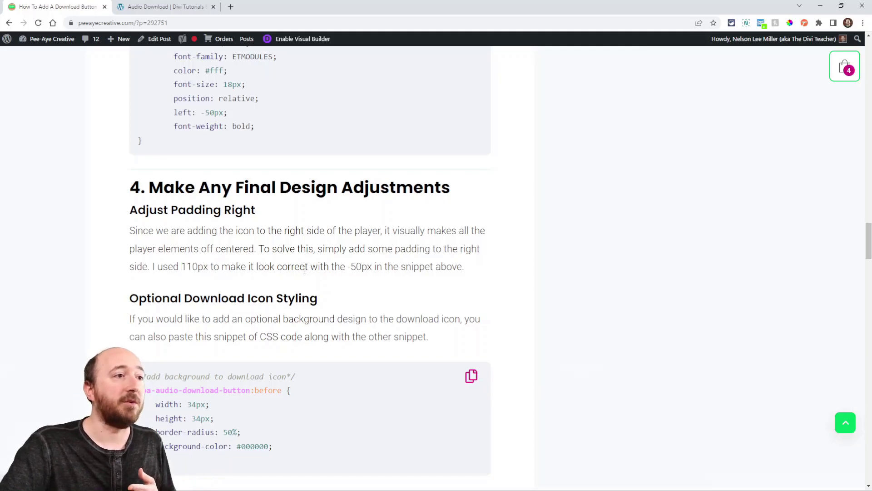
{"action": "double_click", "coordinate": [359, 266]}
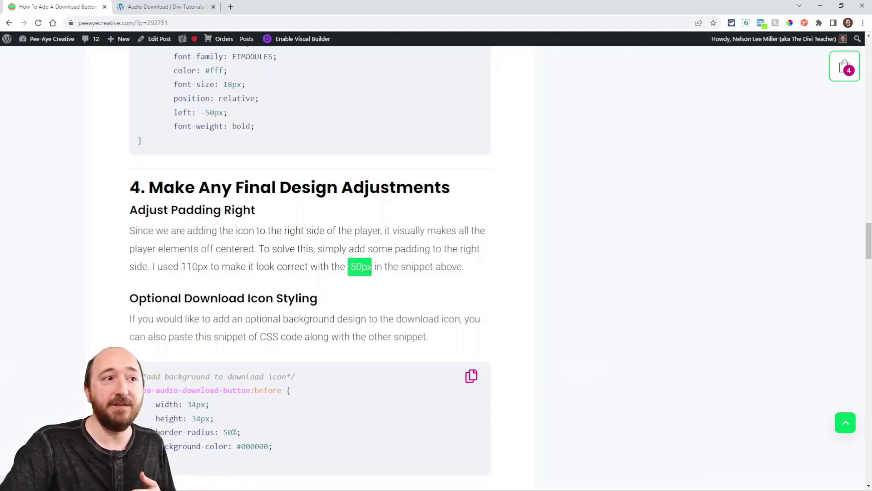
{"action": "scroll", "scroll_direction": "up", "scroll_amount": 3}
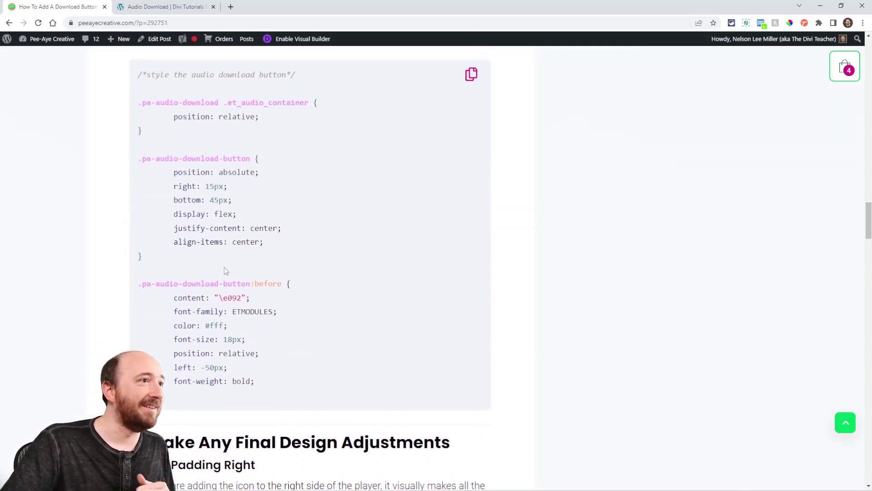
{"action": "double_click", "coordinate": [206, 367]}
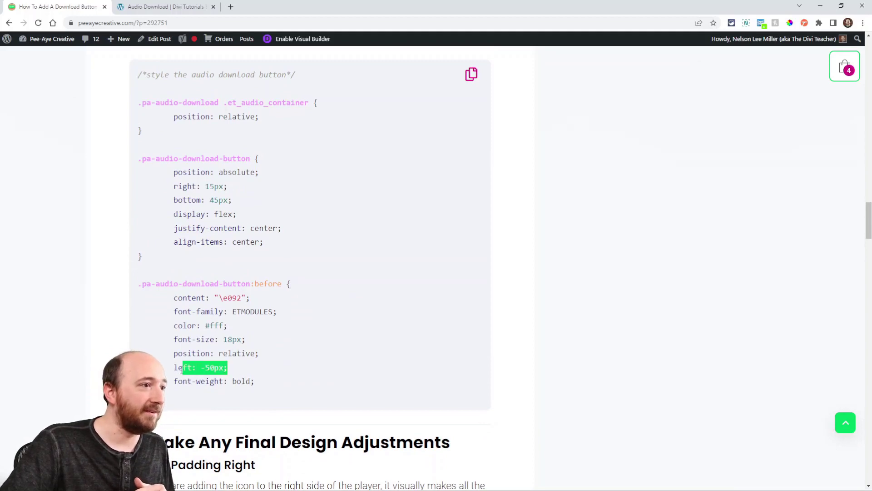
{"action": "left_click", "coordinate": [164, 7]}
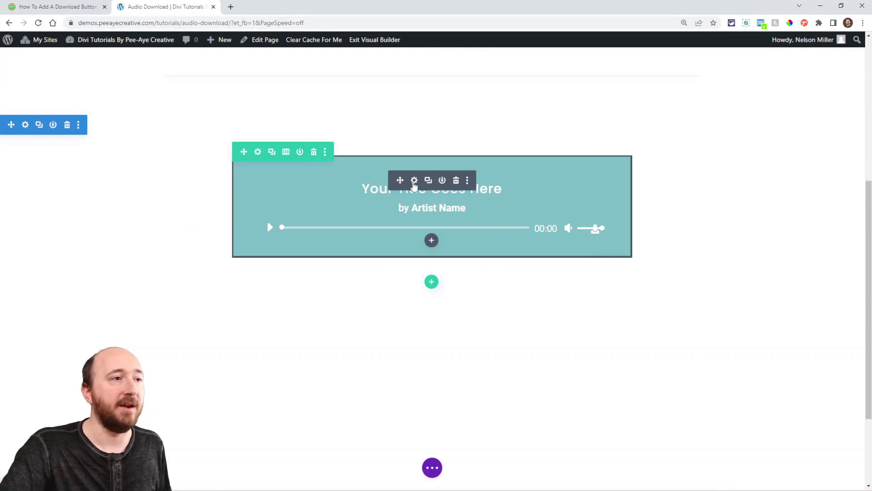
Set the Audio module's right padding to 110px and save the module settings.
{"action": "left_click", "coordinate": [414, 180]}
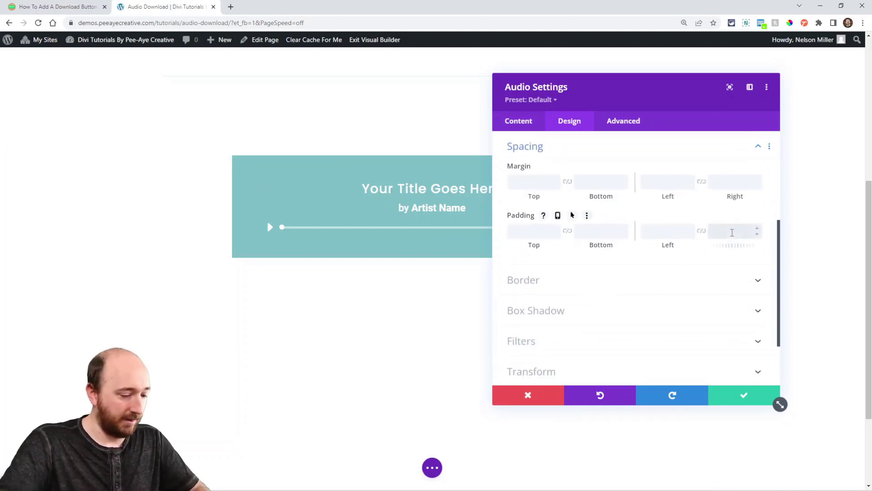
{"action": "type", "text": "110px"}
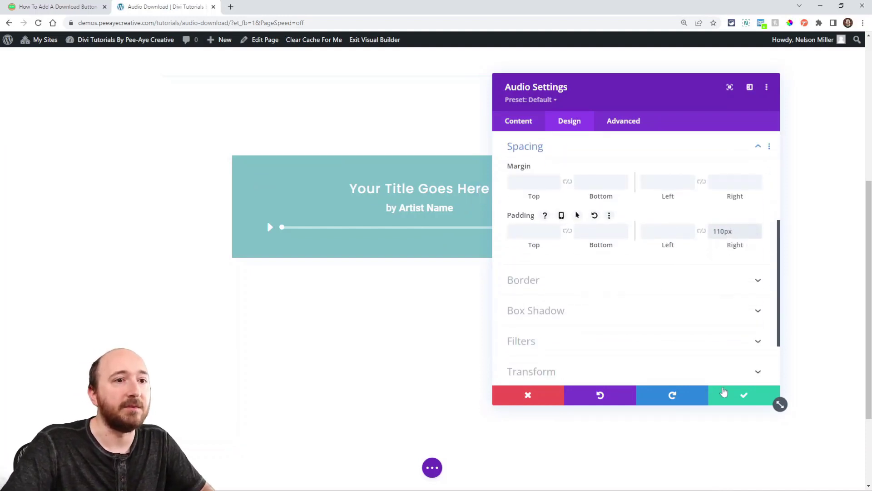
{"action": "left_click", "coordinate": [743, 395]}
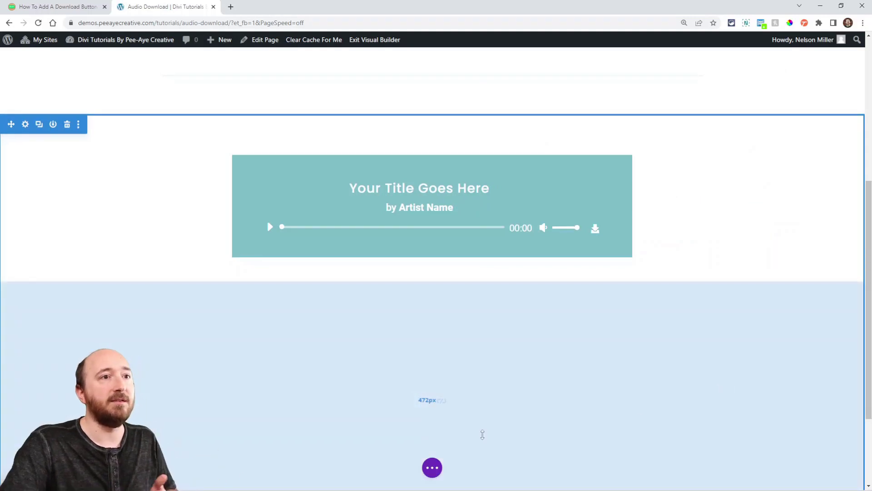
{"action": "left_click", "coordinate": [432, 468]}
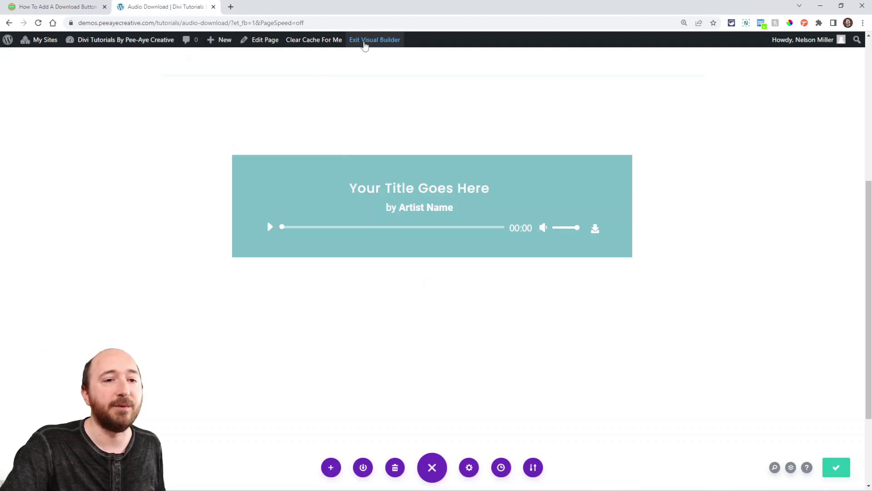
Leave the builder for the live page, open the CSS editor, and select the low time readout.
{"action": "left_click", "coordinate": [374, 40]}
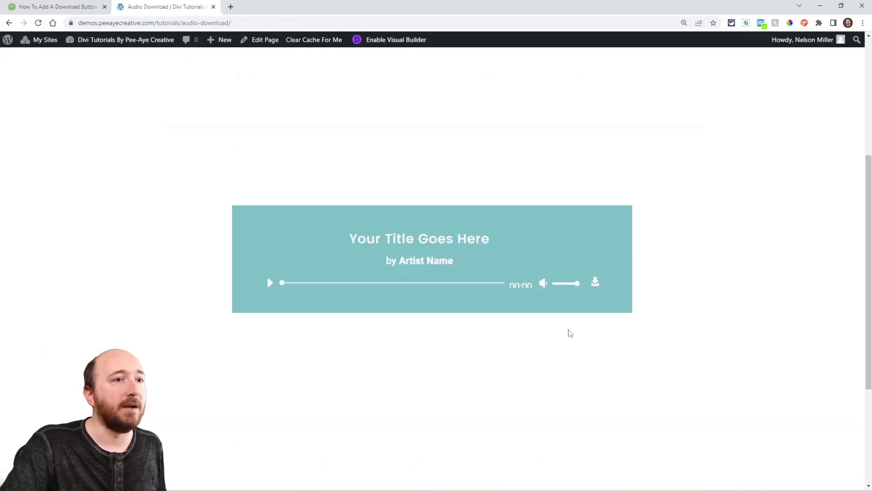
{"action": "mouse_move", "coordinate": [595, 284]}
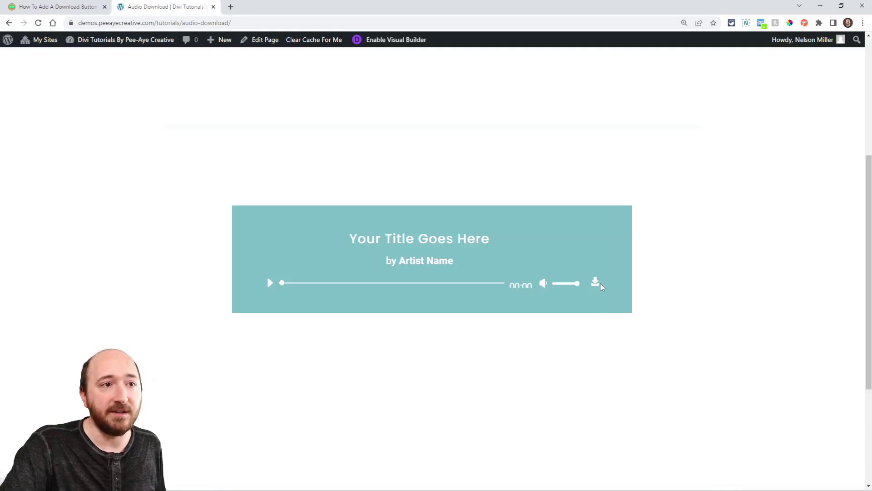
{"action": "mouse_move", "coordinate": [224, 288]}
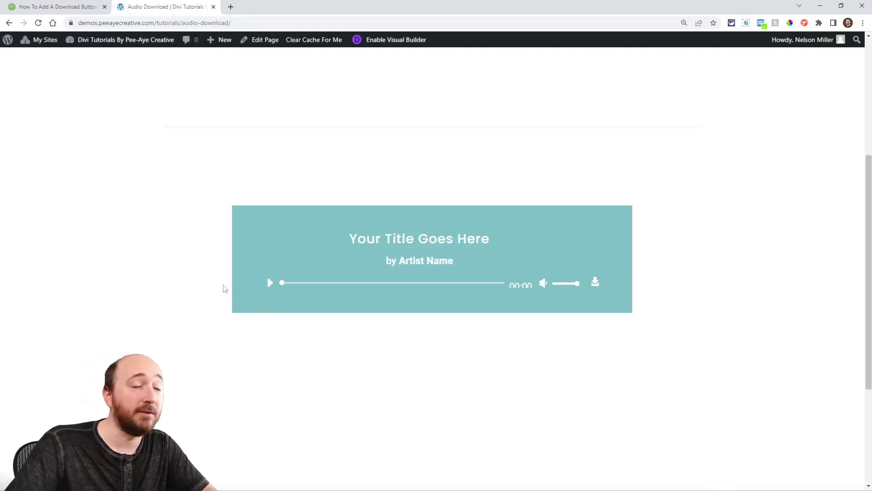
{"action": "mouse_move", "coordinate": [477, 374]}
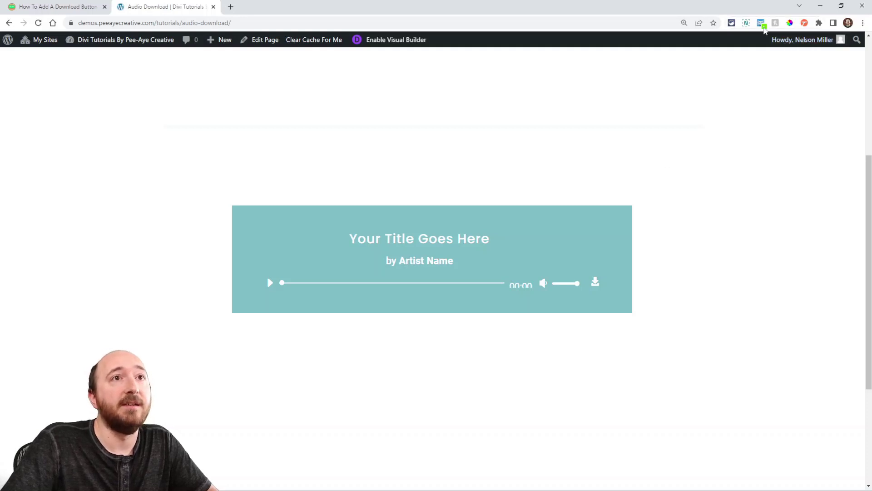
{"action": "left_click", "coordinate": [761, 23]}
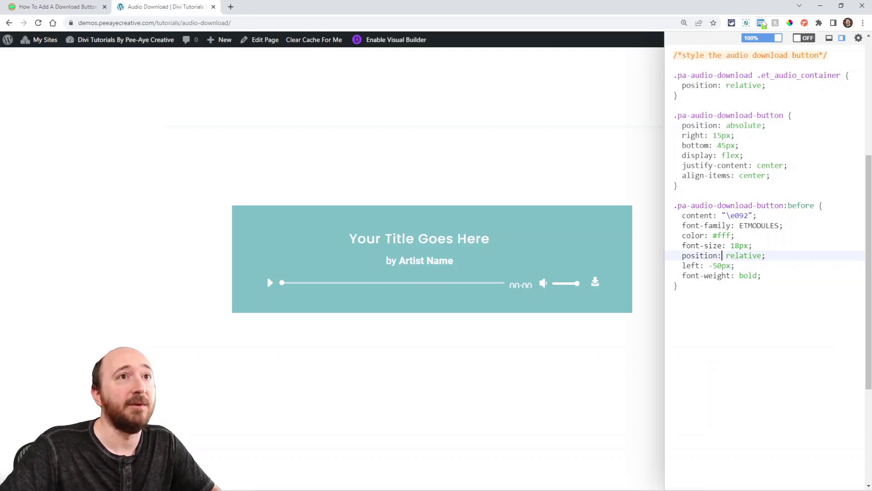
{"action": "double_click", "coordinate": [521, 284]}
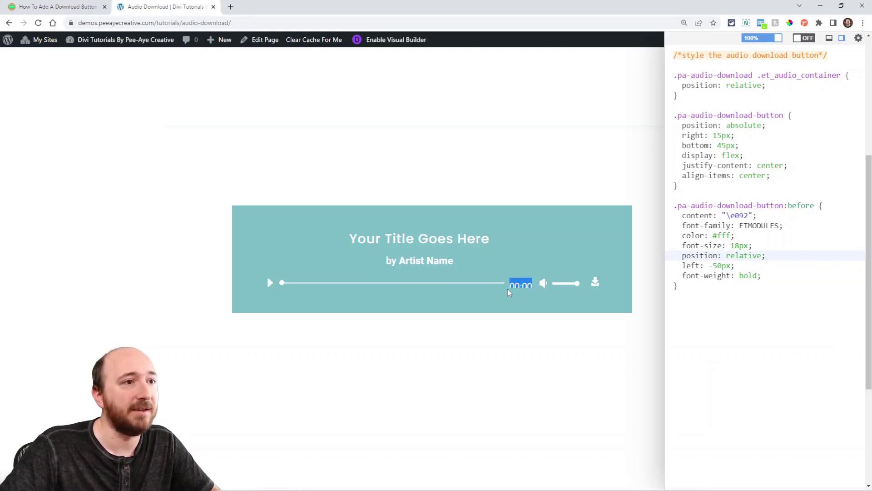
{"action": "mouse_move", "coordinate": [535, 345]}
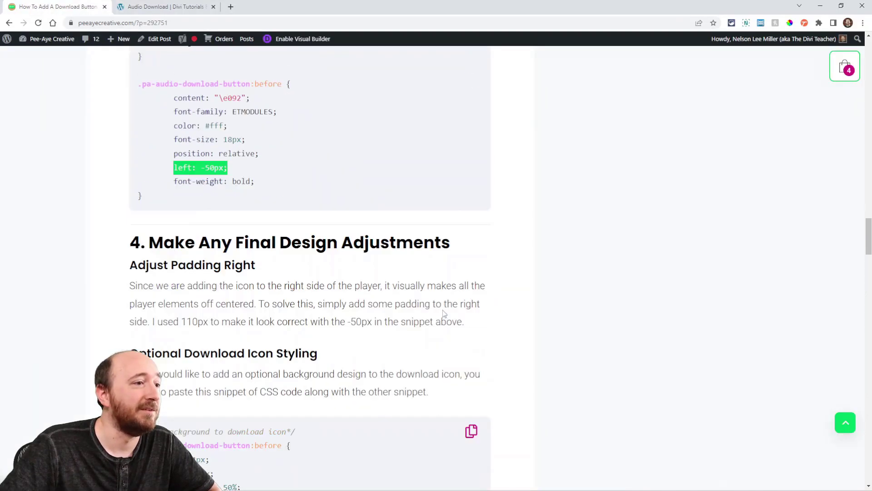
Scroll to the 'Fix Audio Time Position' snippet and copy it.
{"action": "scroll", "scroll_direction": "down", "scroll_amount": 3}
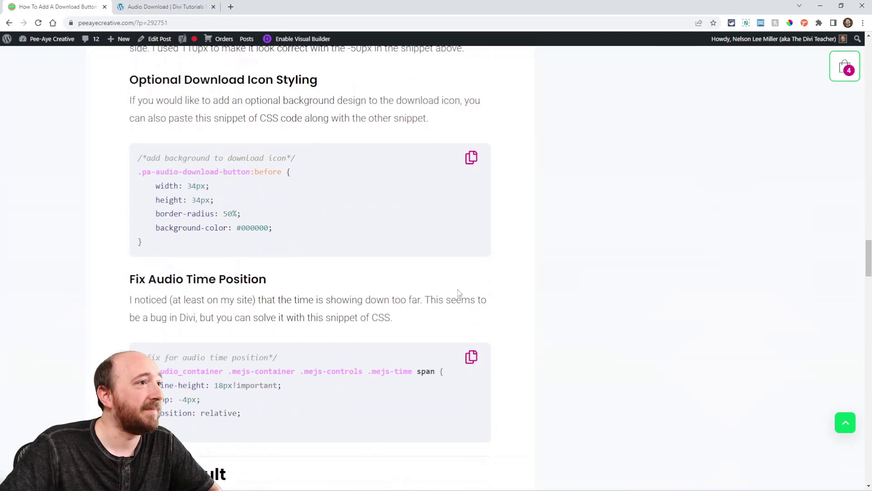
{"action": "scroll", "scroll_direction": "down", "scroll_amount": 3}
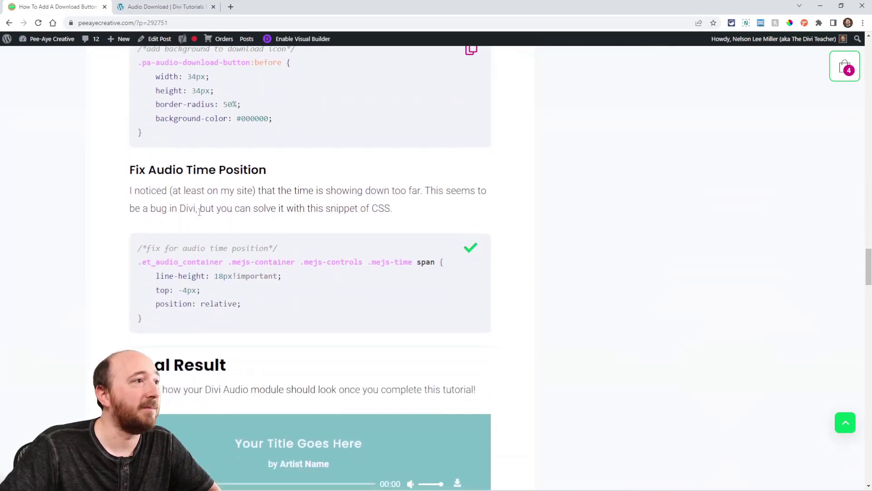
{"action": "left_click", "coordinate": [165, 7]}
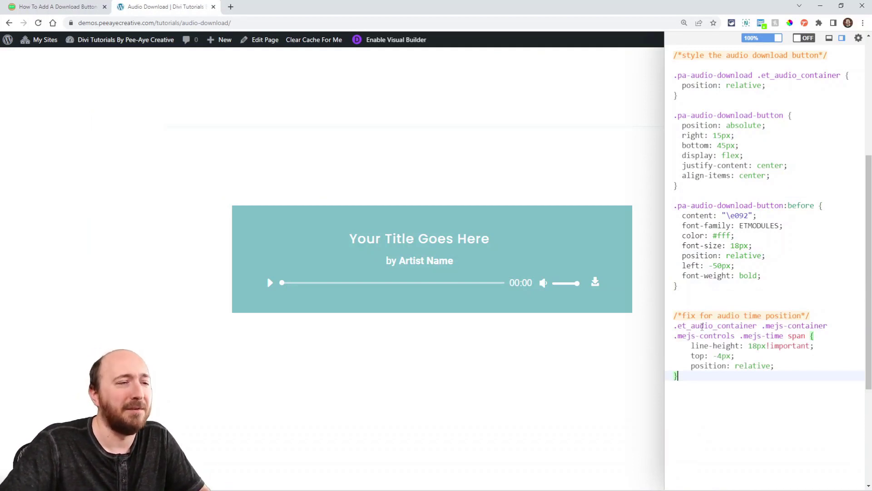
{"action": "mouse_move", "coordinate": [530, 283]}
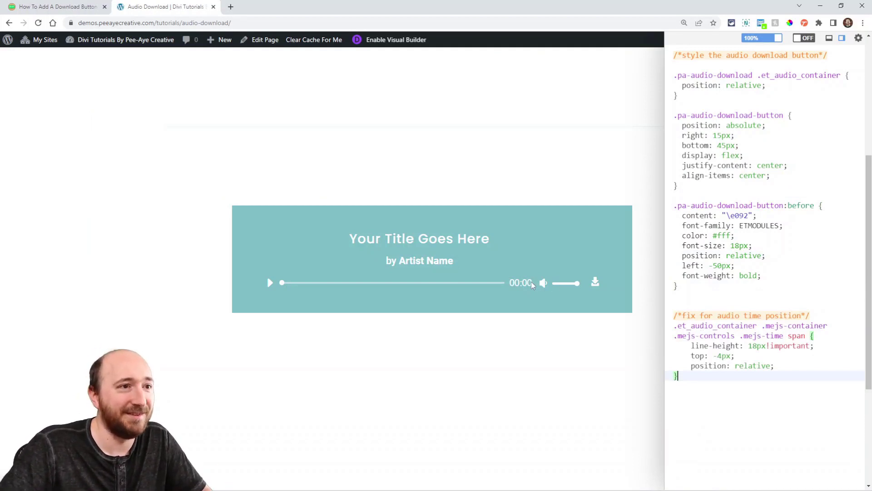
{"action": "mouse_move", "coordinate": [287, 295]}
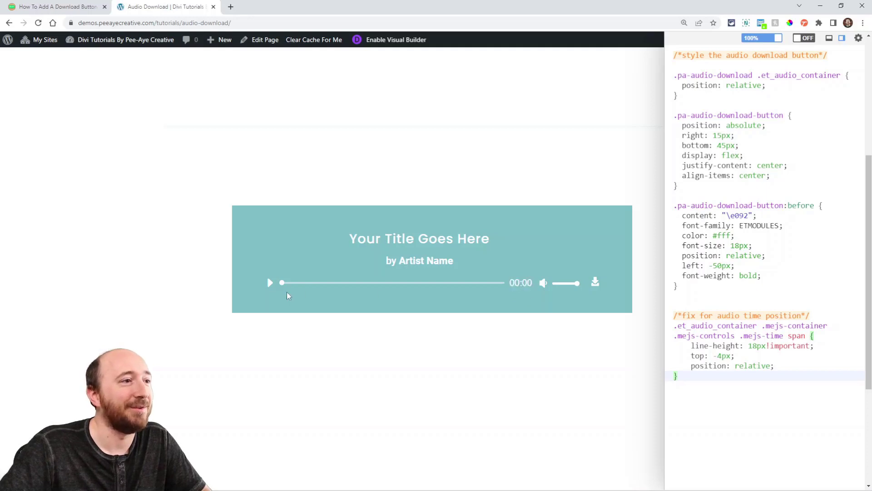
{"action": "mouse_move", "coordinate": [415, 368]}
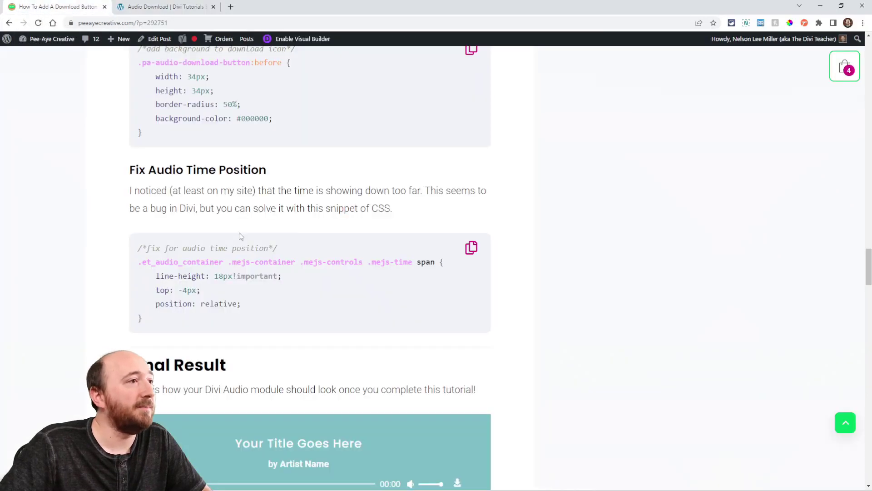
Try the optional icon-background snippet, changing #000000 to red and back, then delete it.
{"action": "scroll", "scroll_direction": "up", "scroll_amount": 3}
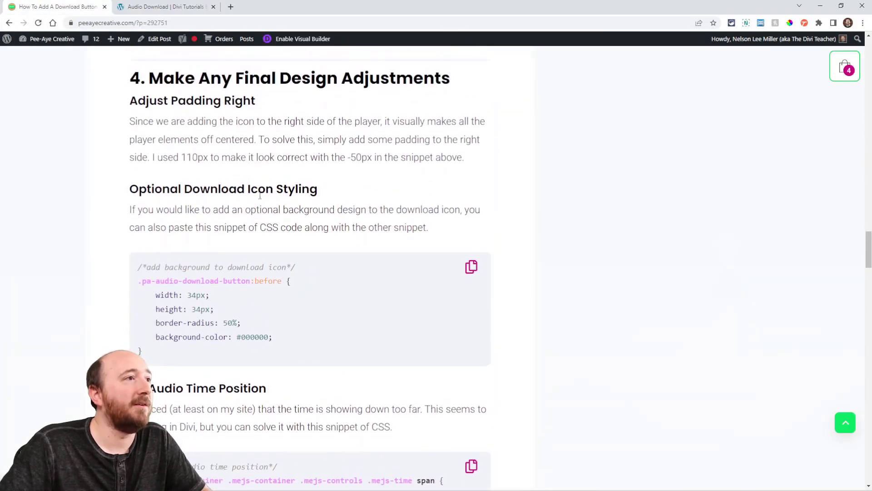
{"action": "left_click", "coordinate": [470, 267]}
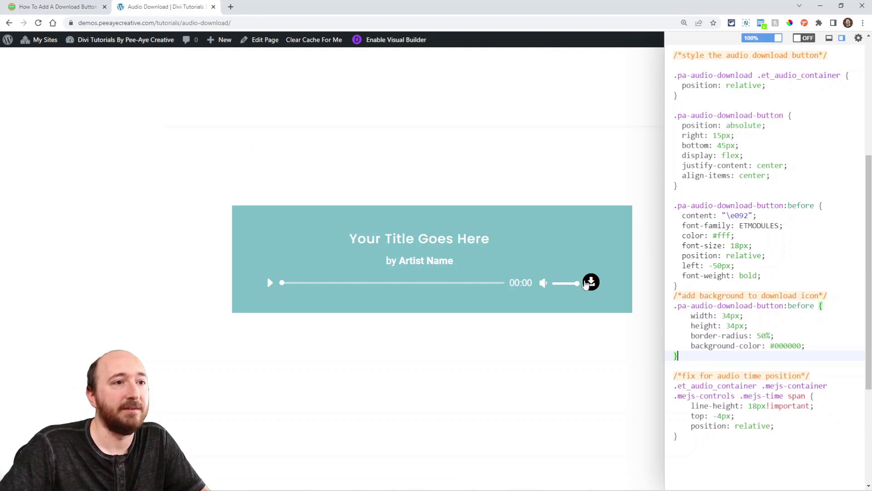
{"action": "double_click", "coordinate": [786, 345]}
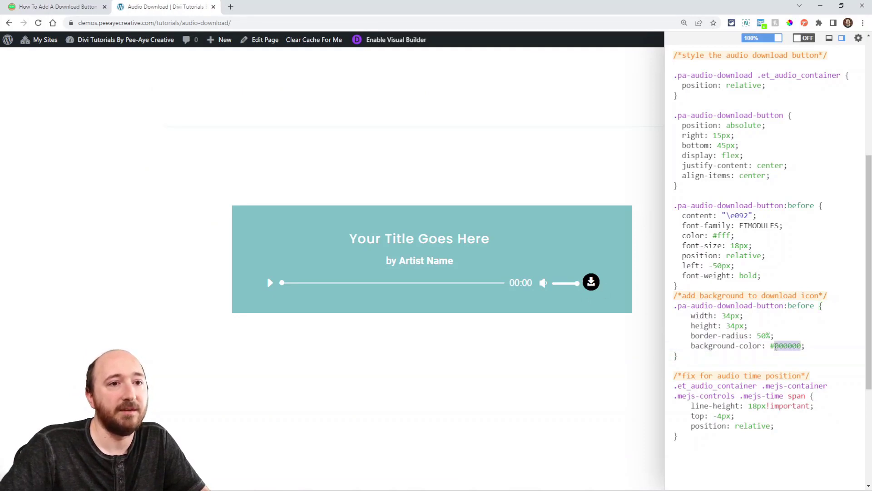
{"action": "type", "text": "red"}
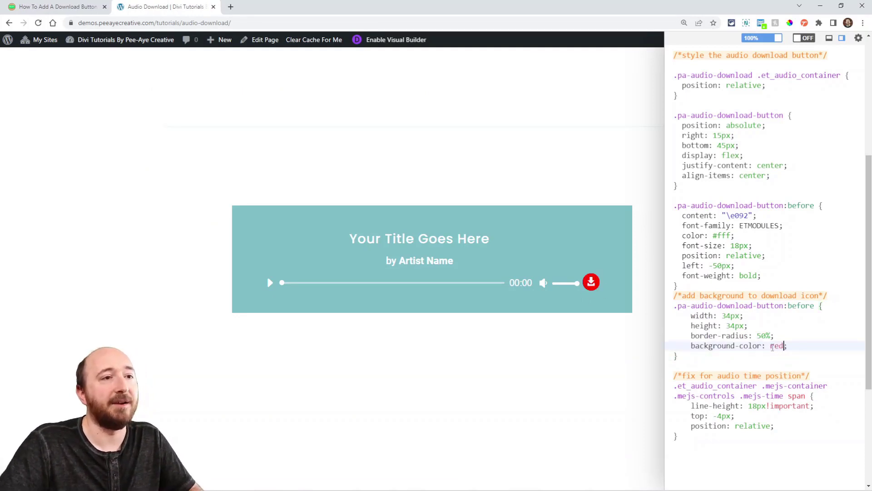
{"action": "type", "text": "#000000"}
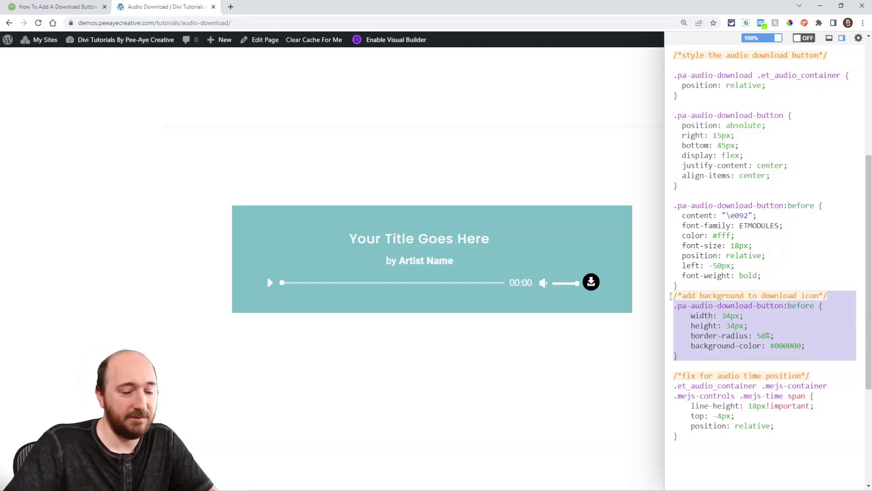
{"action": "key", "text": "Delete"}
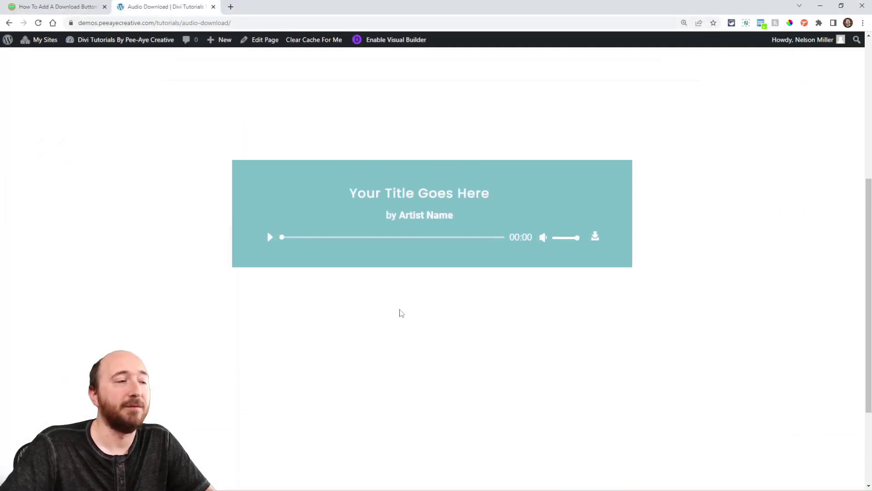
{"action": "mouse_move", "coordinate": [419, 235]}
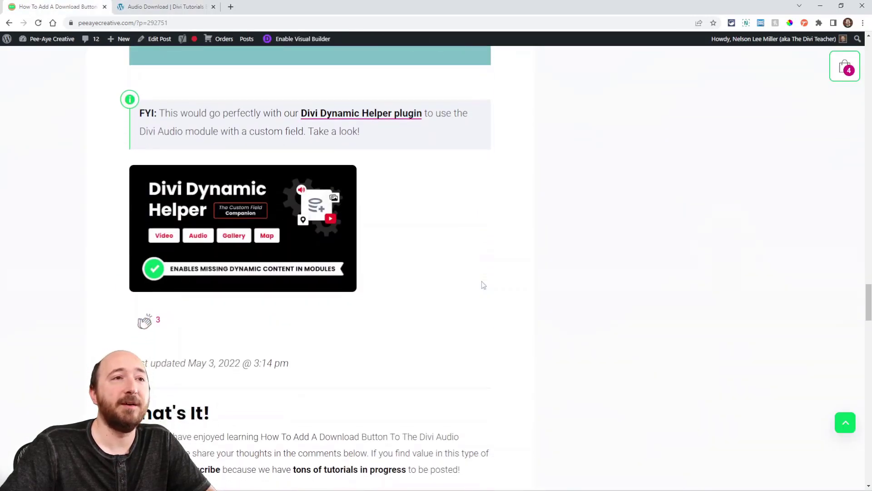
{"action": "mouse_move", "coordinate": [261, 255]}
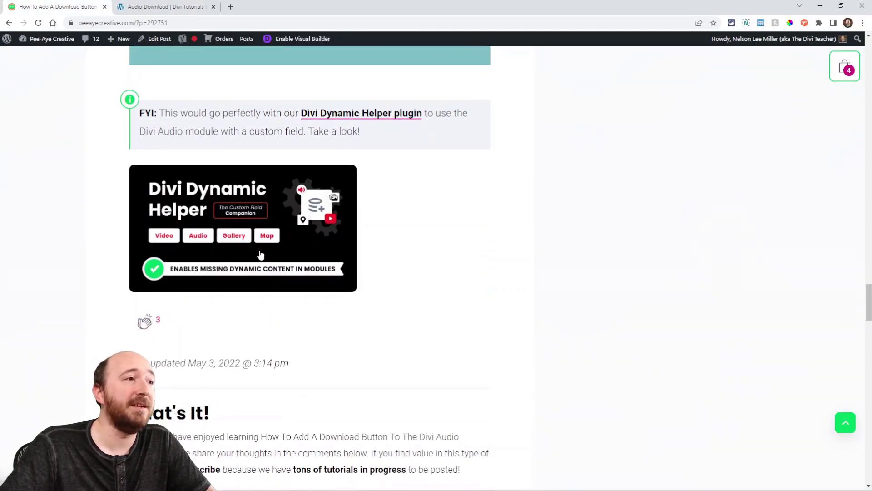
{"action": "mouse_move", "coordinate": [226, 244]}
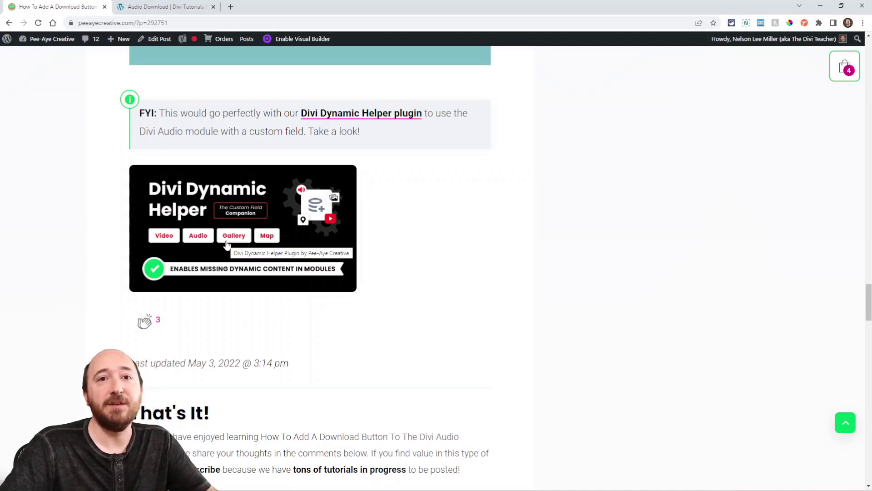
{"action": "left_click", "coordinate": [164, 7]}
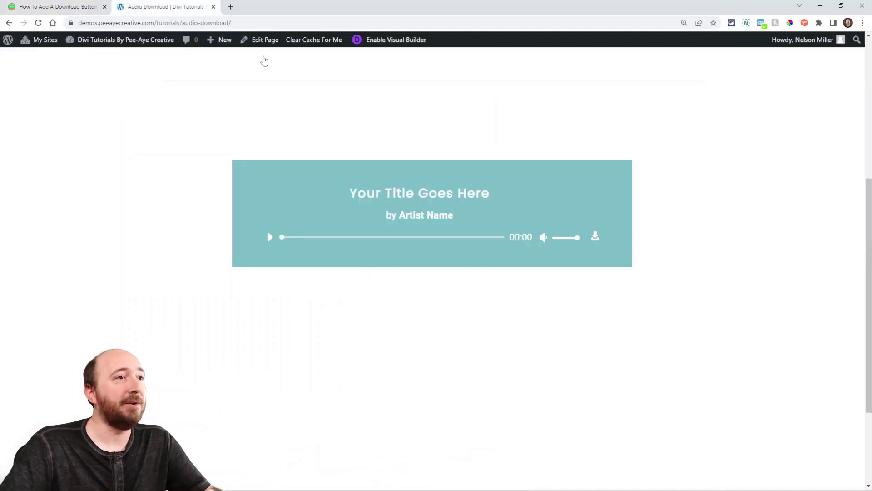
{"action": "mouse_move", "coordinate": [437, 269]}
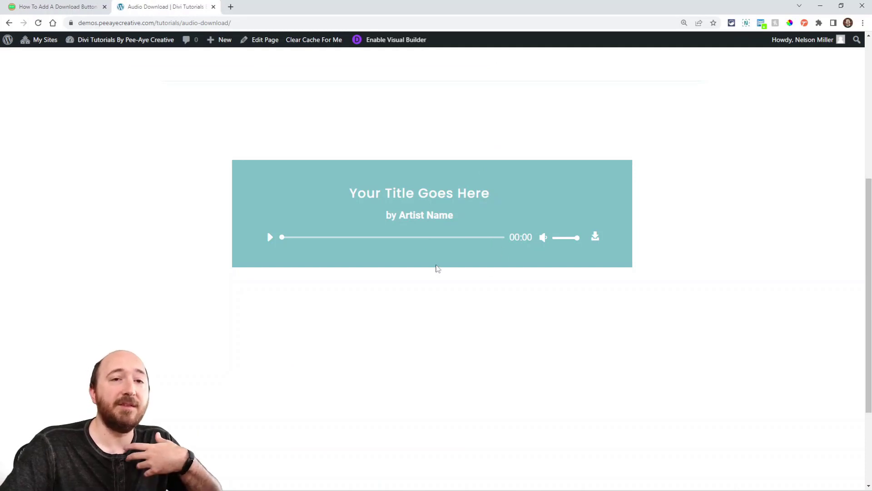
{"action": "mouse_move", "coordinate": [396, 39]}
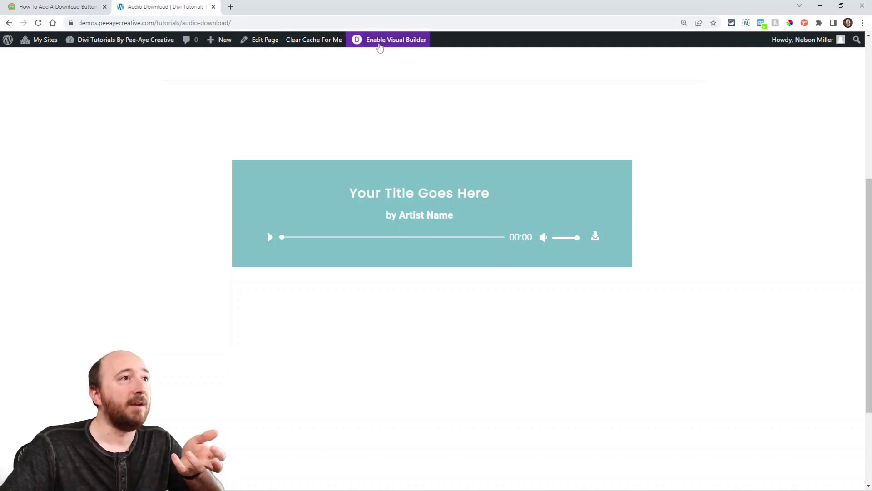
On the demo page in the Visual Builder, clear the Audio module's Audio File URL.
{"action": "left_click", "coordinate": [396, 40]}
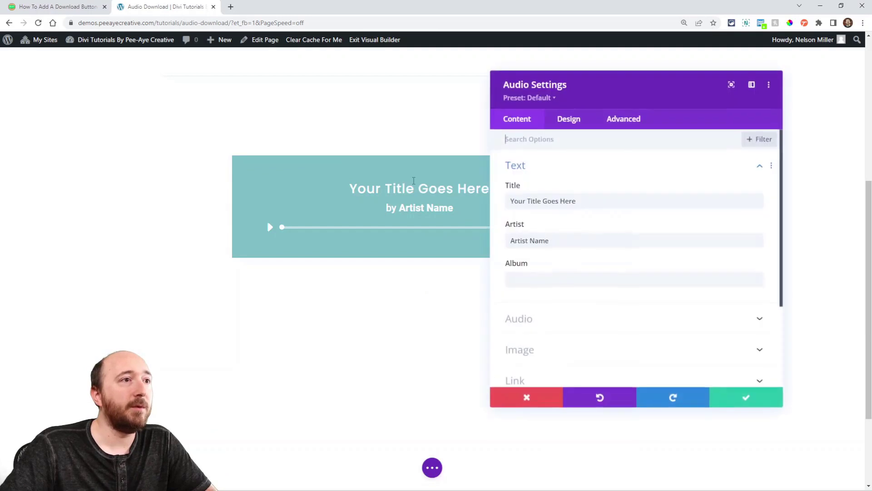
{"action": "scroll", "scroll_direction": "down", "scroll_amount": 3}
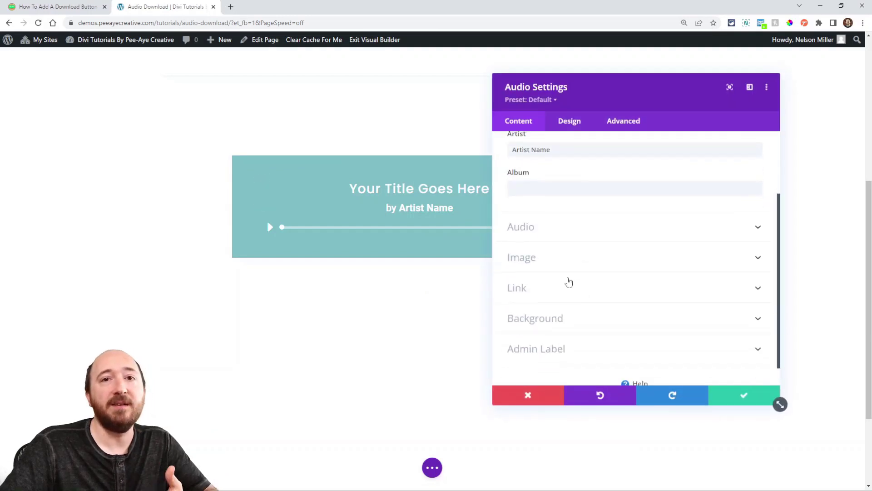
{"action": "mouse_move", "coordinate": [533, 238]}
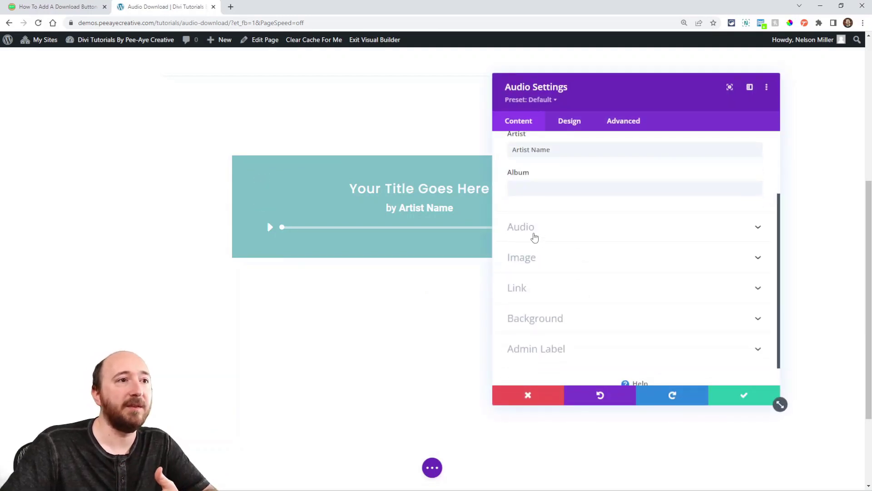
{"action": "left_click", "coordinate": [521, 226]}
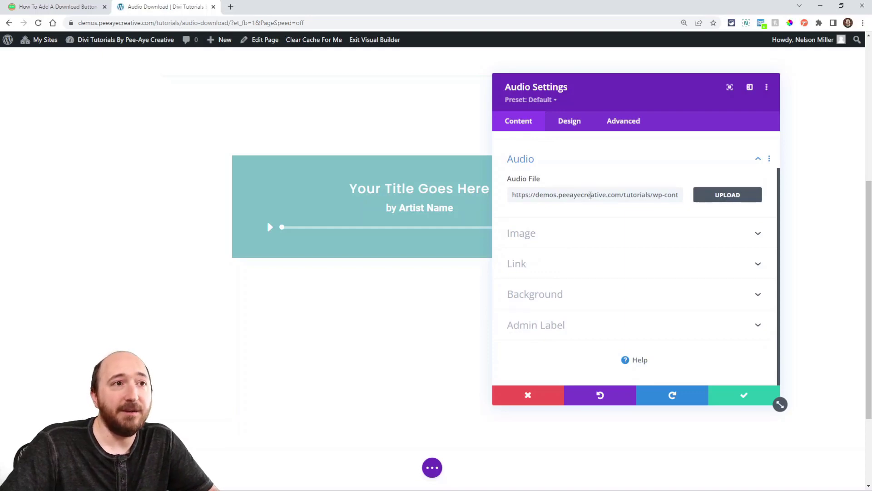
{"action": "triple_click", "coordinate": [594, 194]}
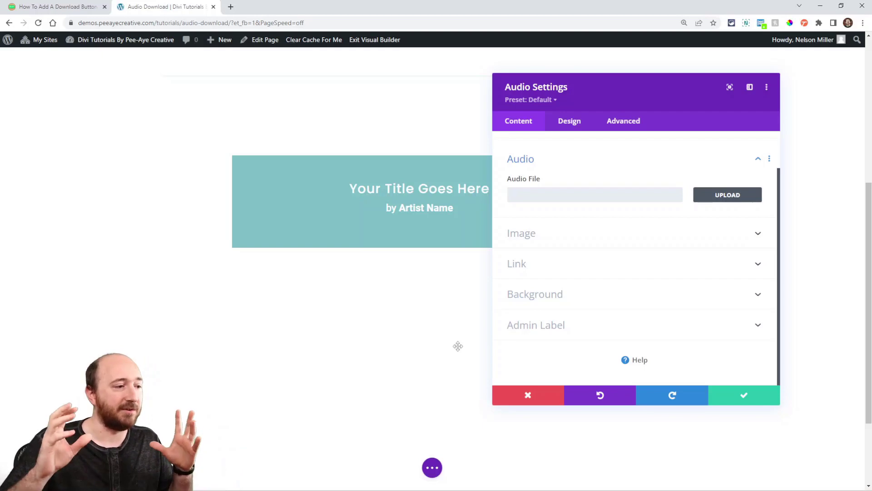
{"action": "left_click", "coordinate": [595, 194]}
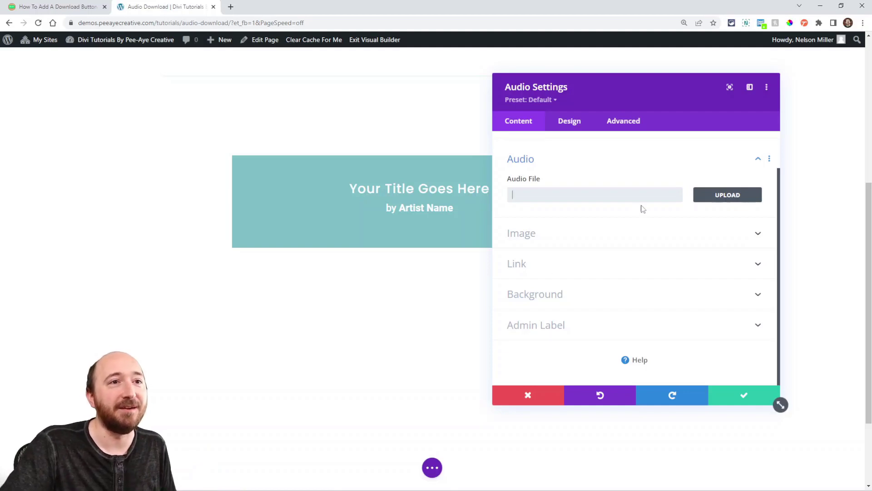
{"action": "left_click", "coordinate": [727, 194]}
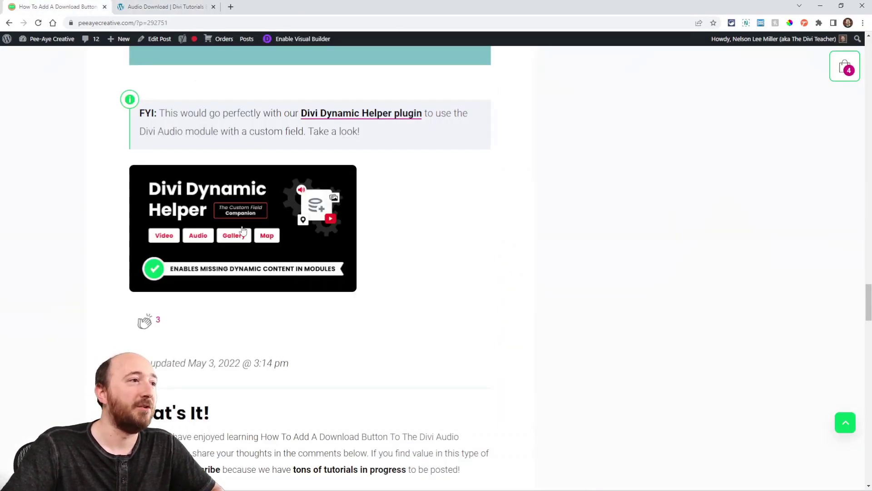
{"action": "mouse_move", "coordinate": [199, 295]}
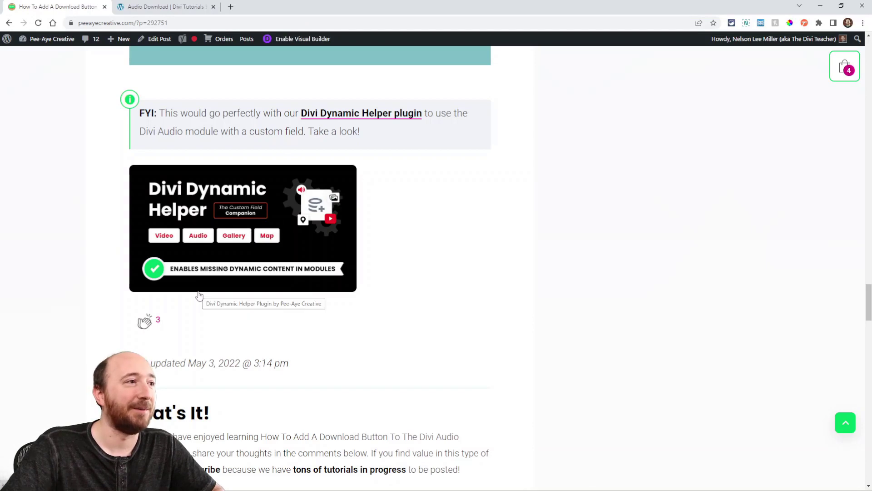
{"action": "mouse_move", "coordinate": [243, 230]}
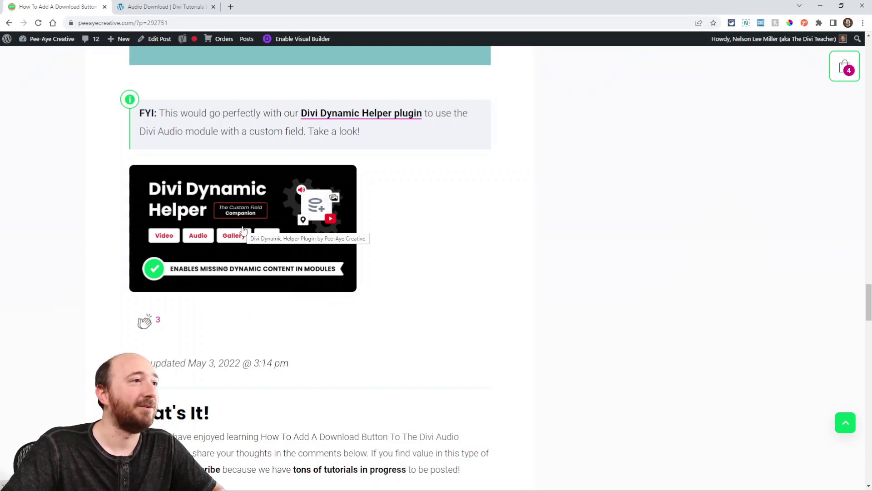